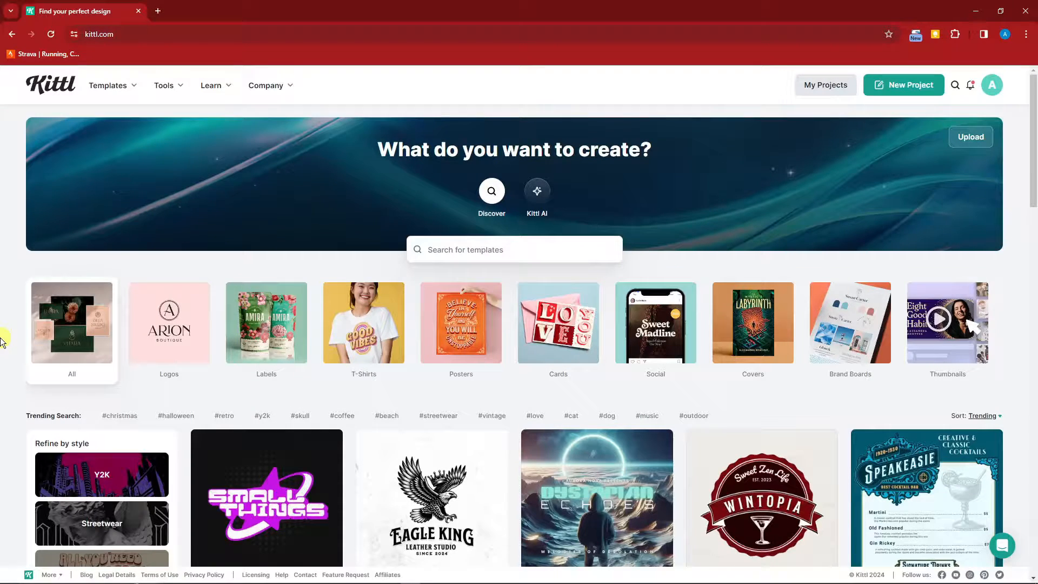
# - Browse the Cards template category and review its sorting options
pyautogui.scroll(-3)
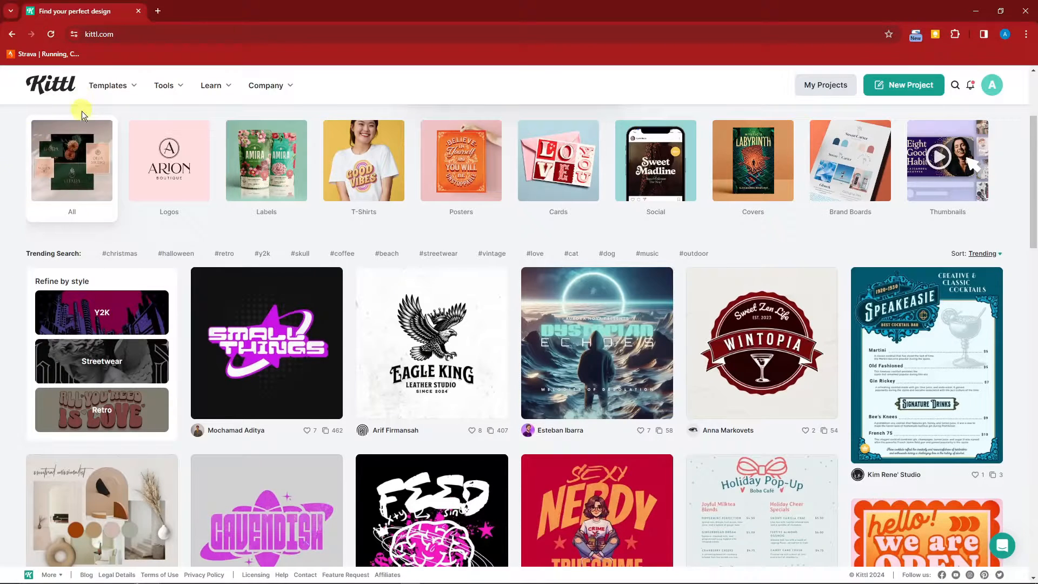
pyautogui.moveTo(233, 307)
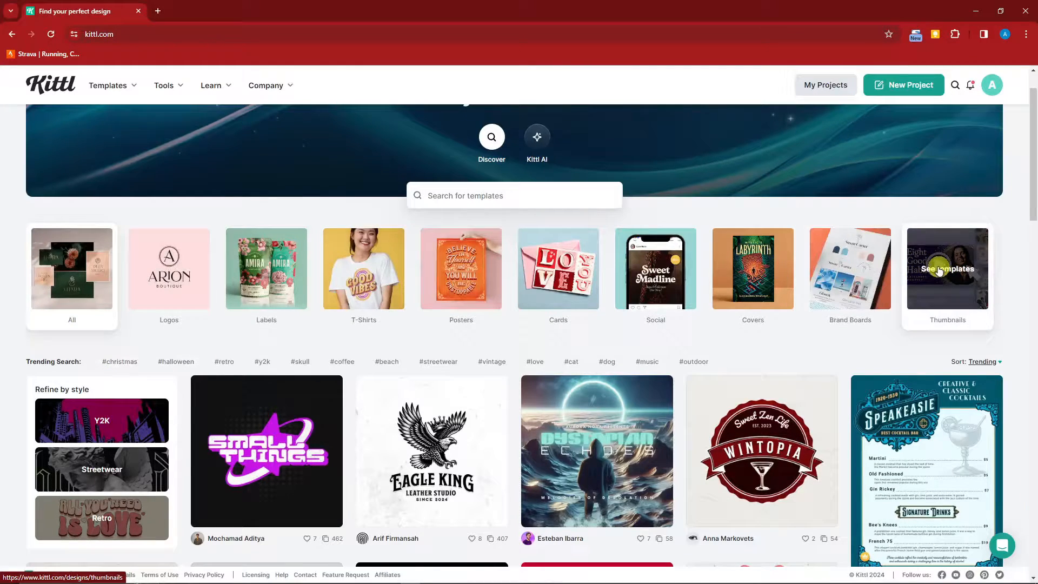
pyautogui.moveTo(565, 273)
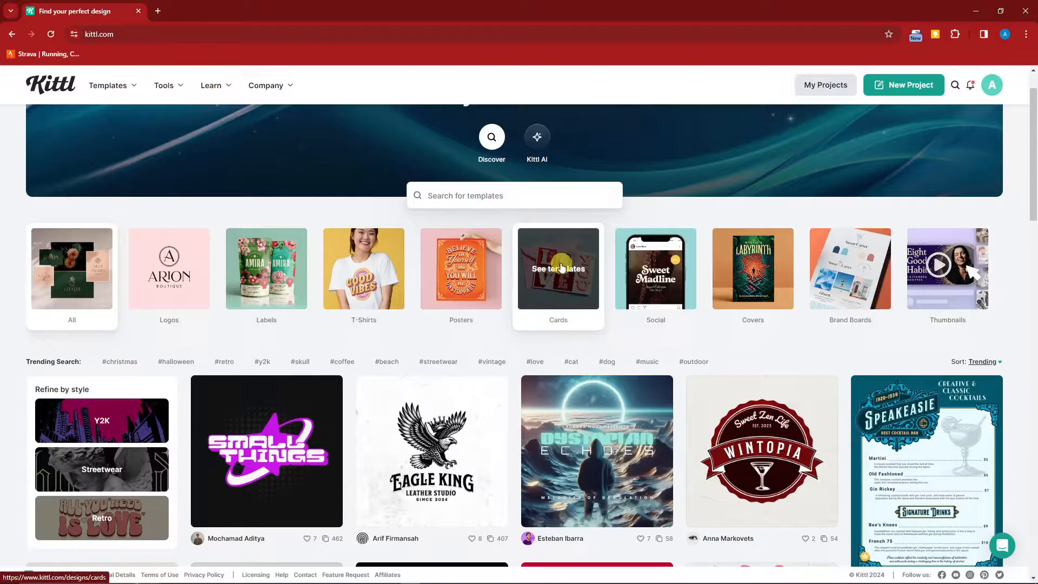
pyautogui.click(558, 268)
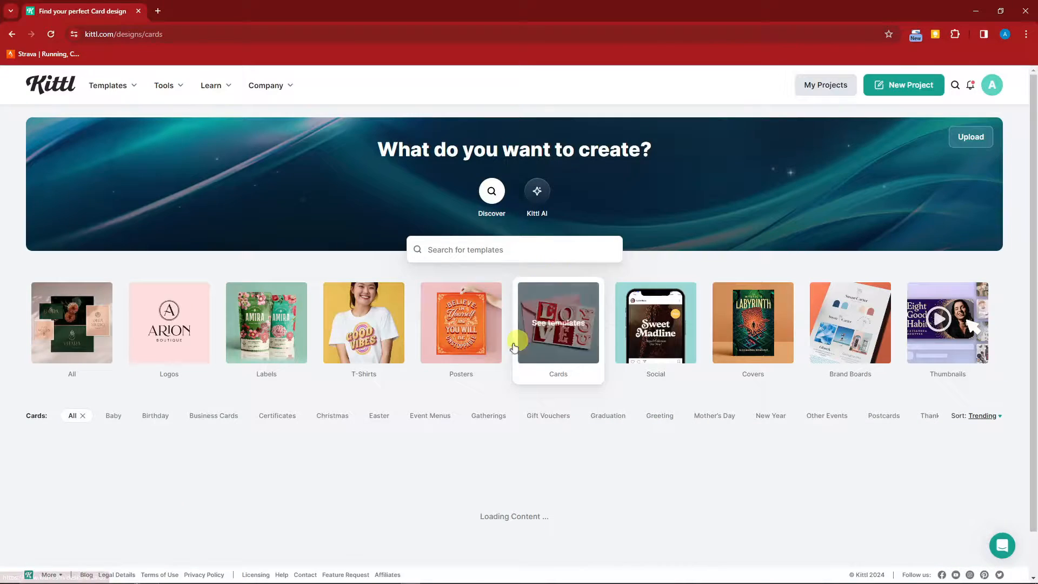
pyautogui.scroll(-3)
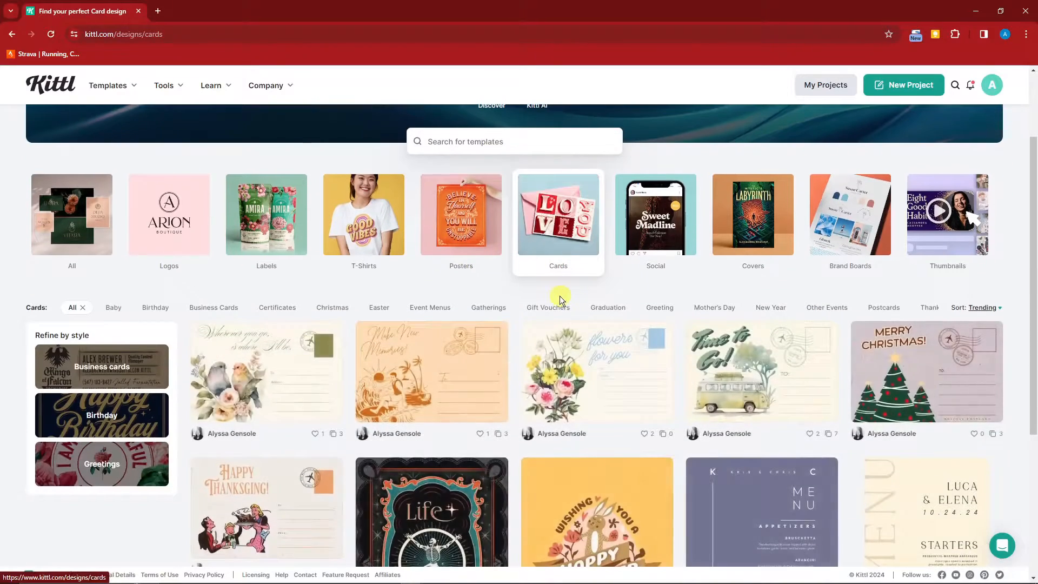
pyautogui.scroll(-3)
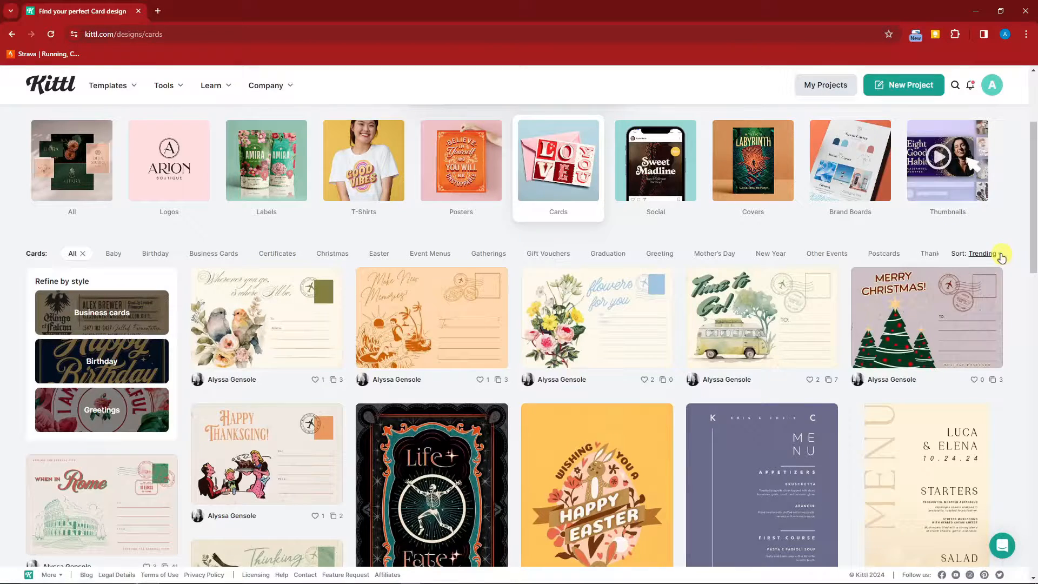
pyautogui.click(982, 253)
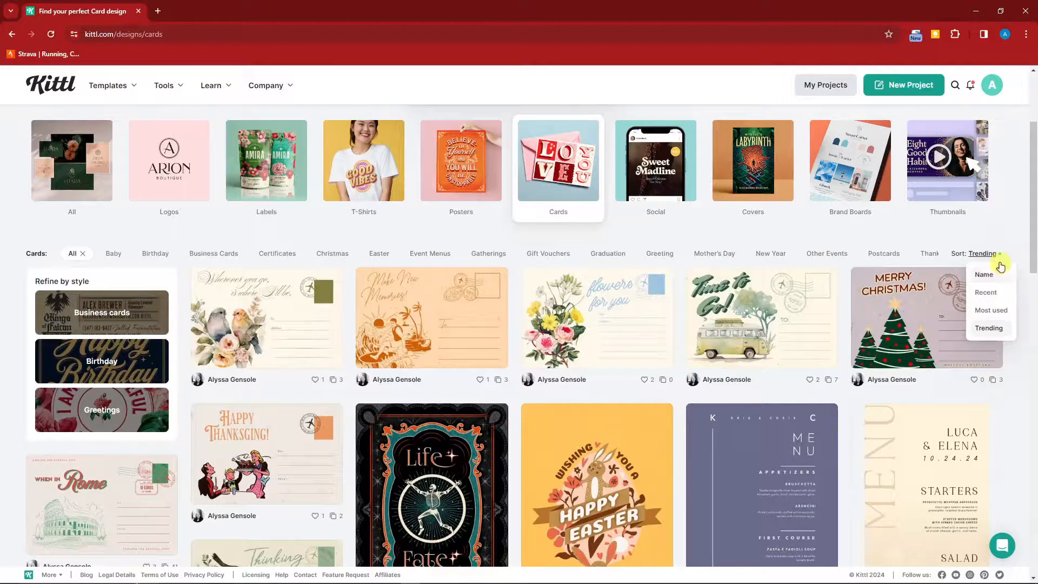
pyautogui.moveTo(390, 234)
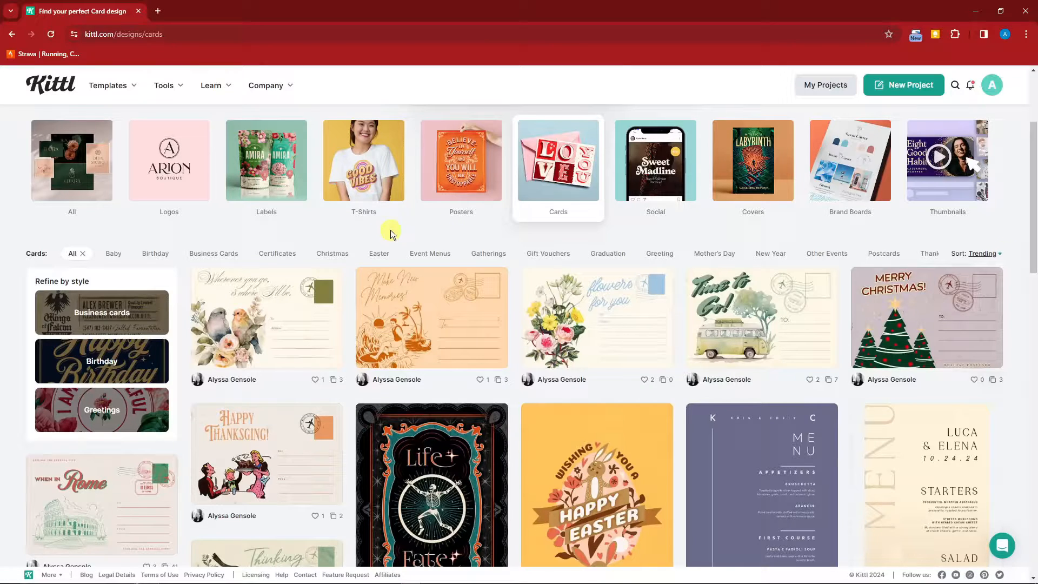
# - Filter the card templates to Birthday and browse down to the hand-drawn flower design
pyautogui.click(156, 253)
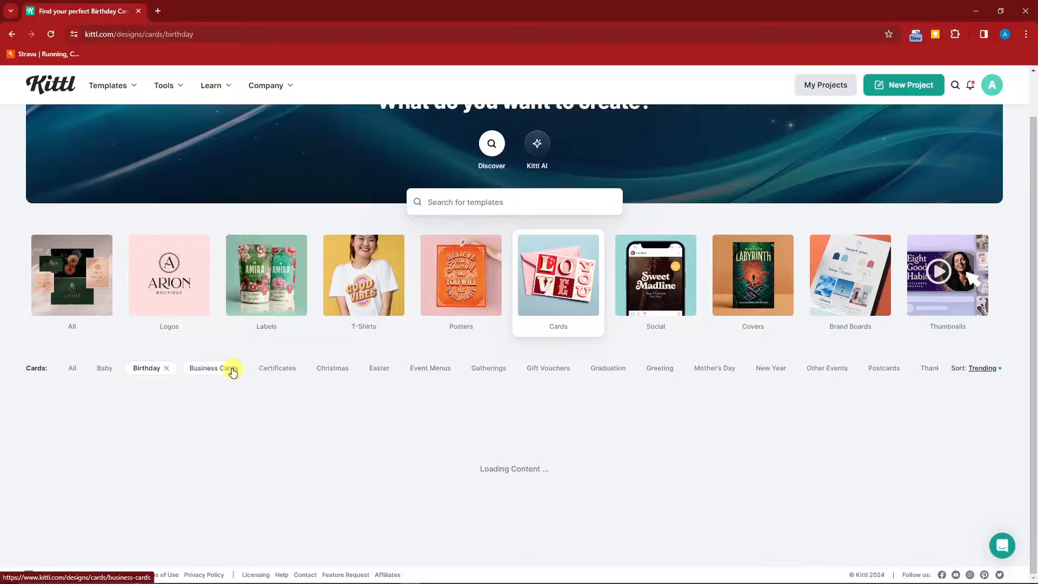
pyautogui.scroll(-3)
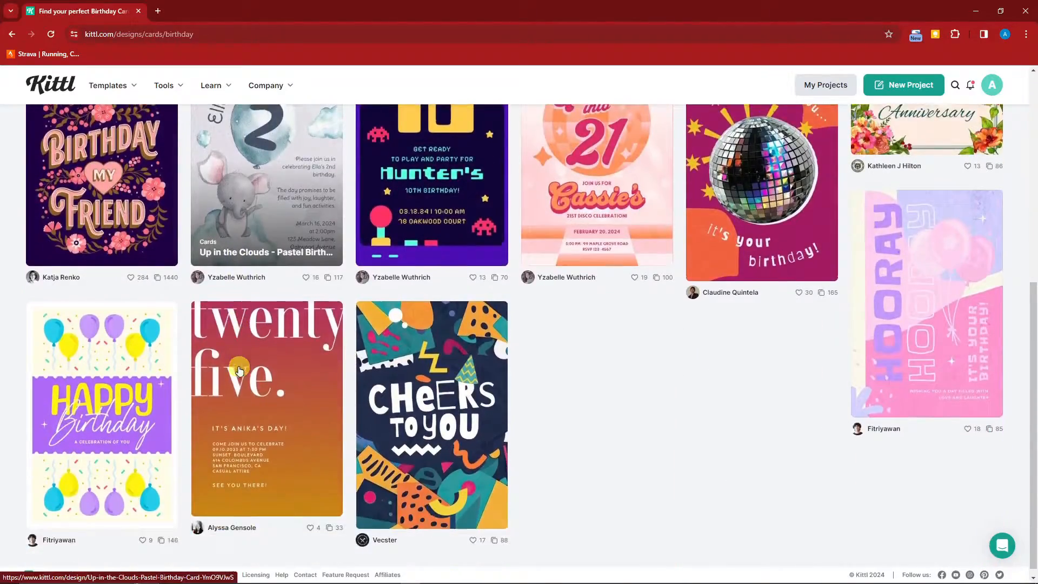
pyautogui.scroll(-3)
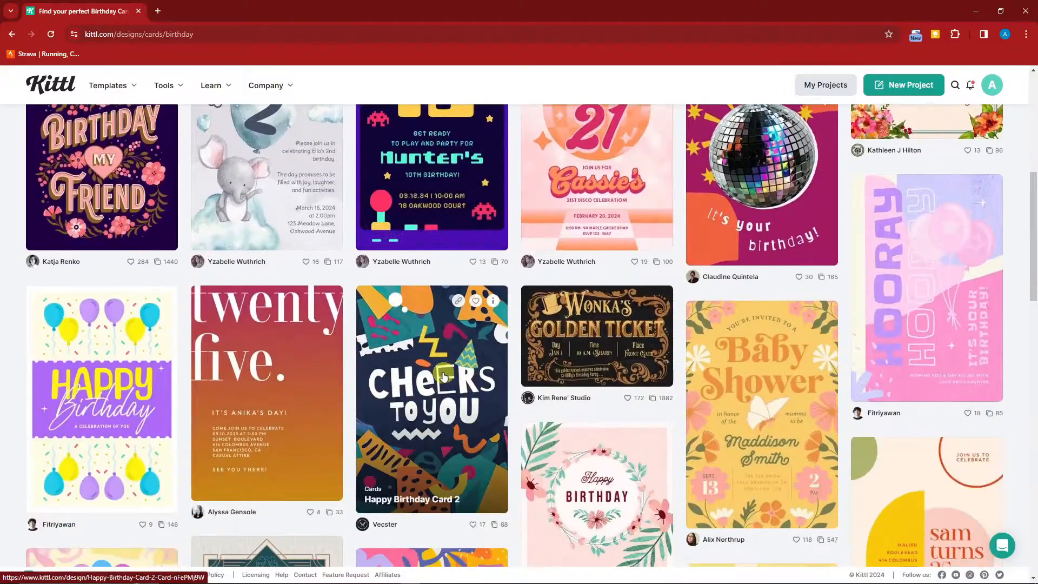
pyautogui.scroll(-3)
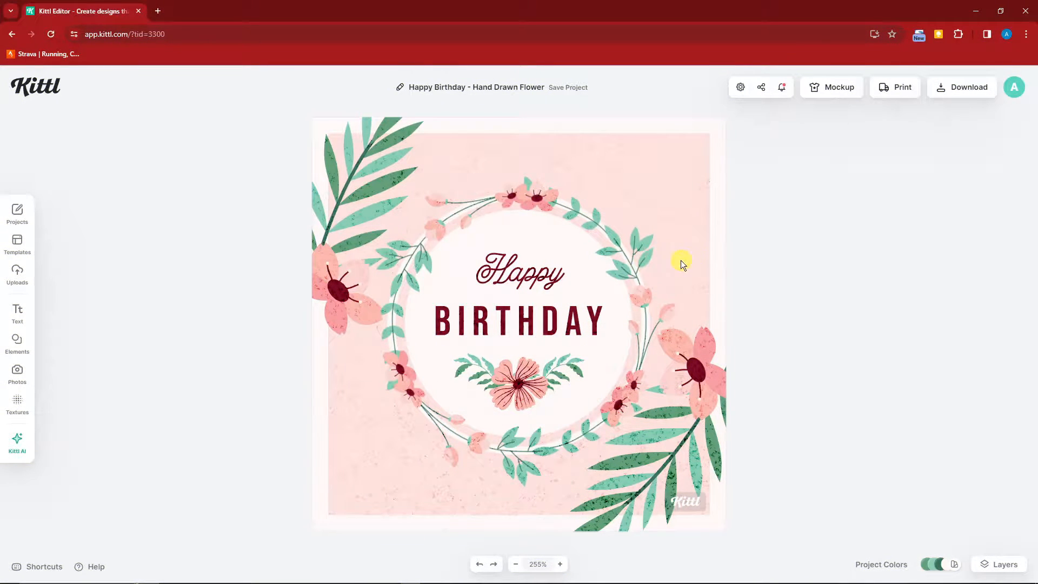
pyautogui.moveTo(701, 257)
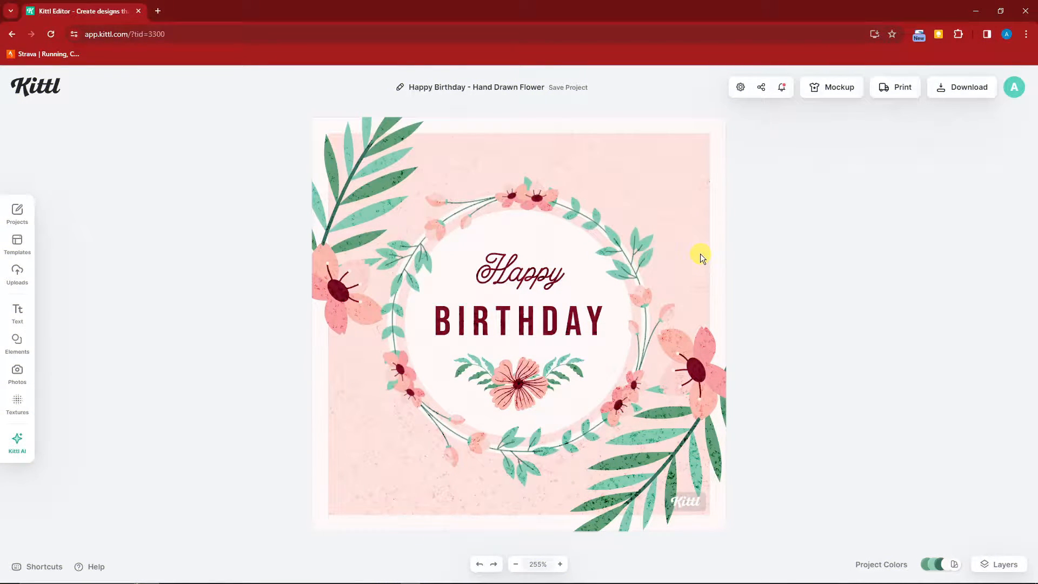
pyautogui.moveTo(755, 263)
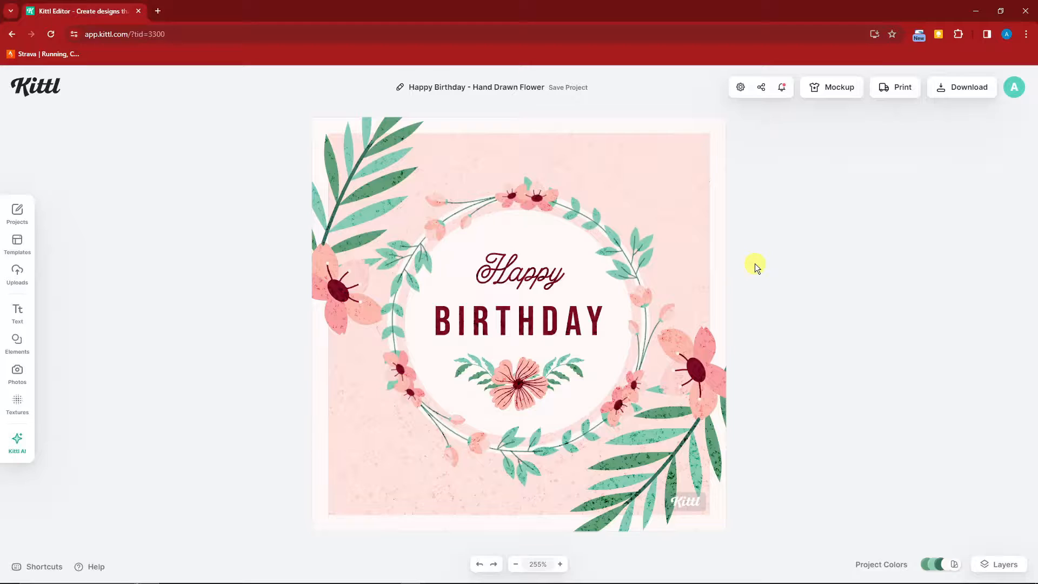
pyautogui.moveTo(199, 266)
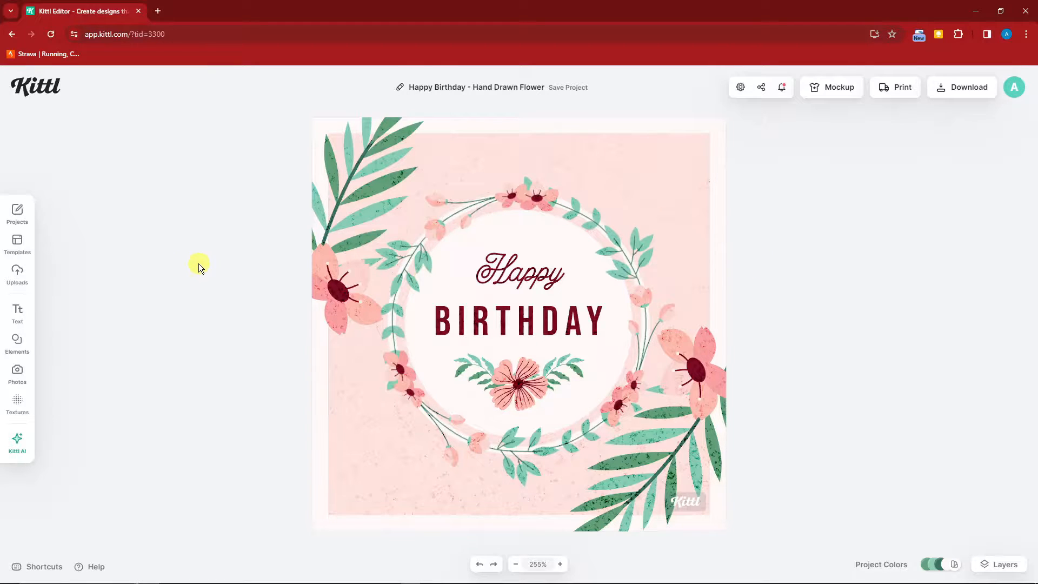
# - Move the Happy and BIRTHDAY lettering higher in the wreath, offsetting Happy to the left
pyautogui.click(364, 203)
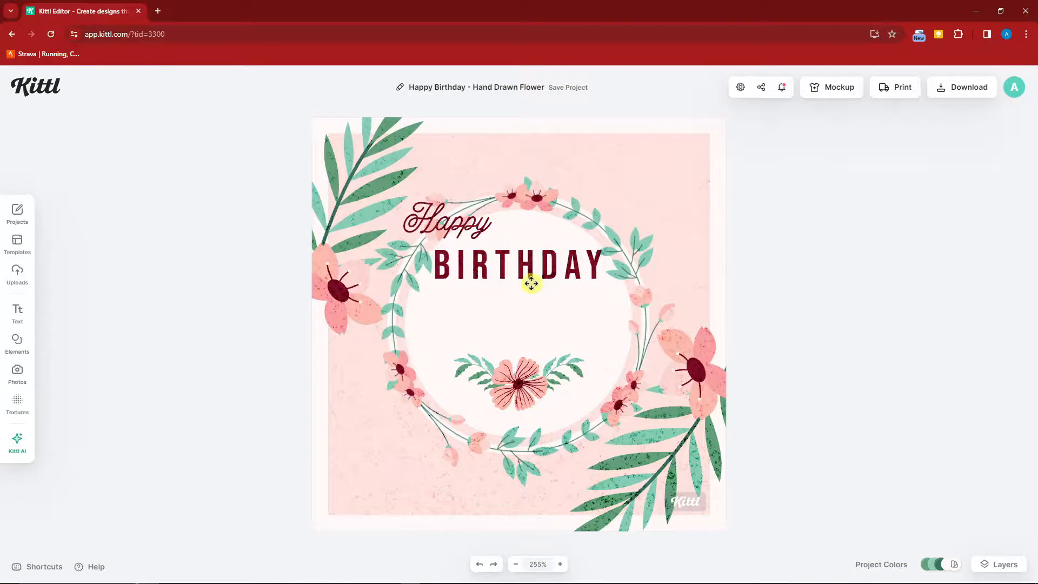
pyautogui.click(446, 224)
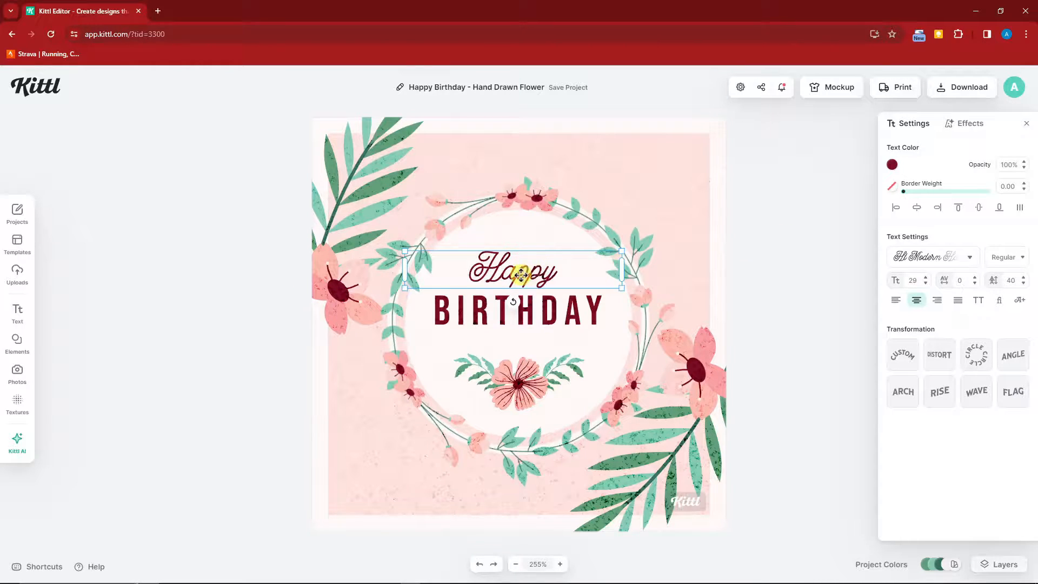
pyautogui.click(748, 240)
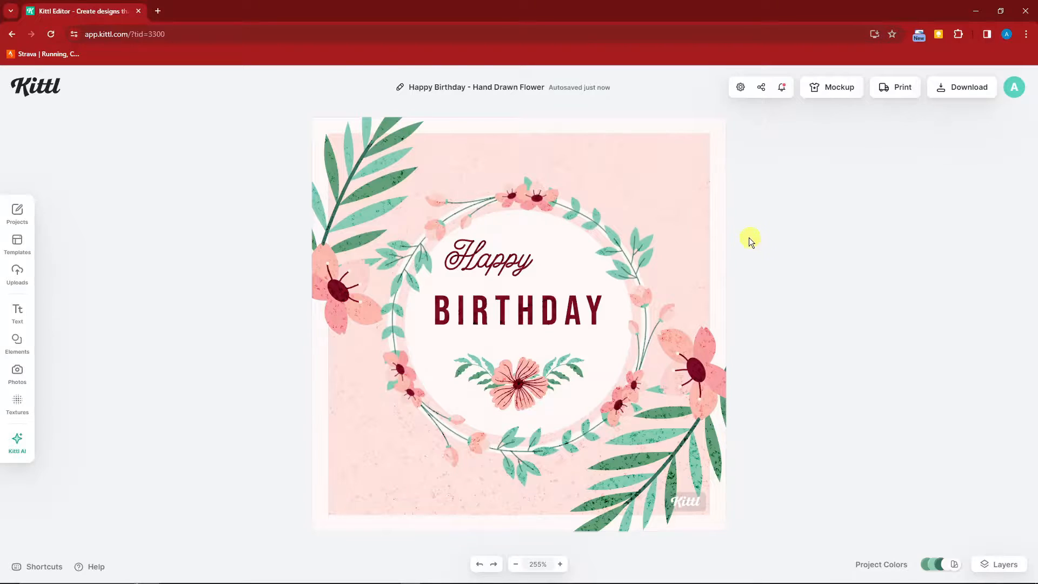
pyautogui.moveTo(808, 249)
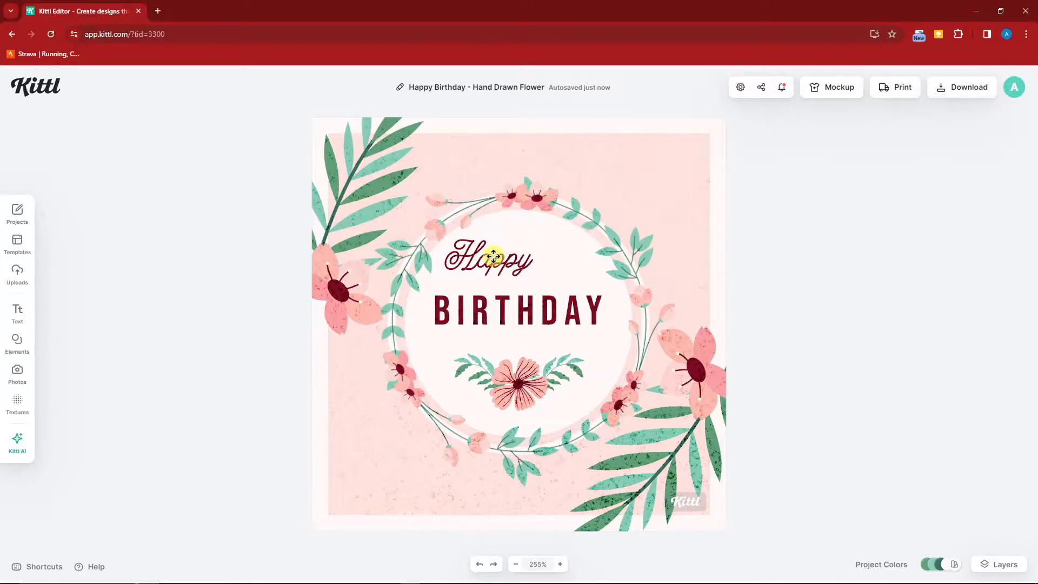
pyautogui.click(496, 260)
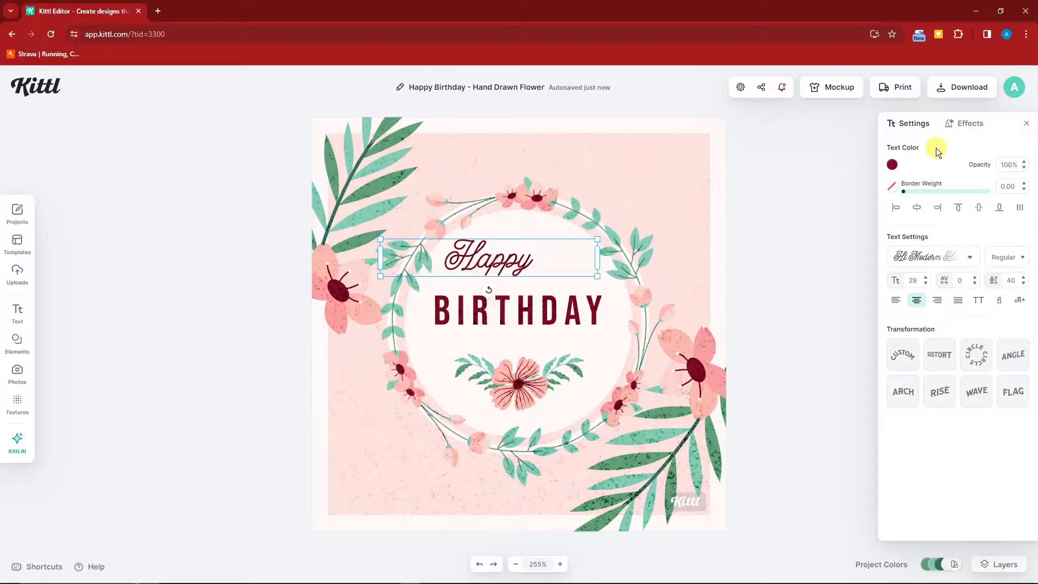
# - Recolour the word Happy from dark red to bright yellow
pyautogui.click(891, 165)
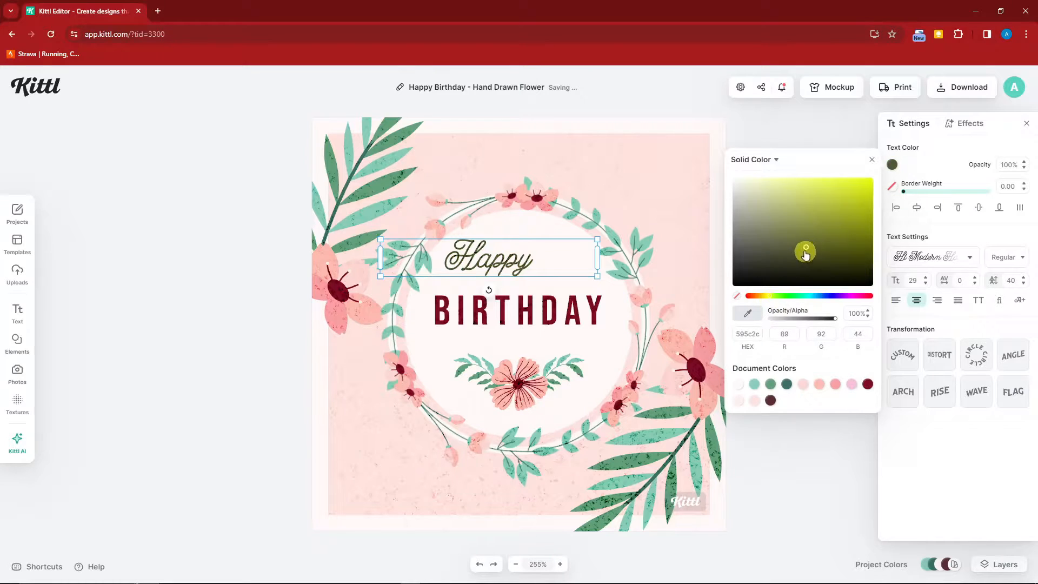
pyautogui.click(864, 186)
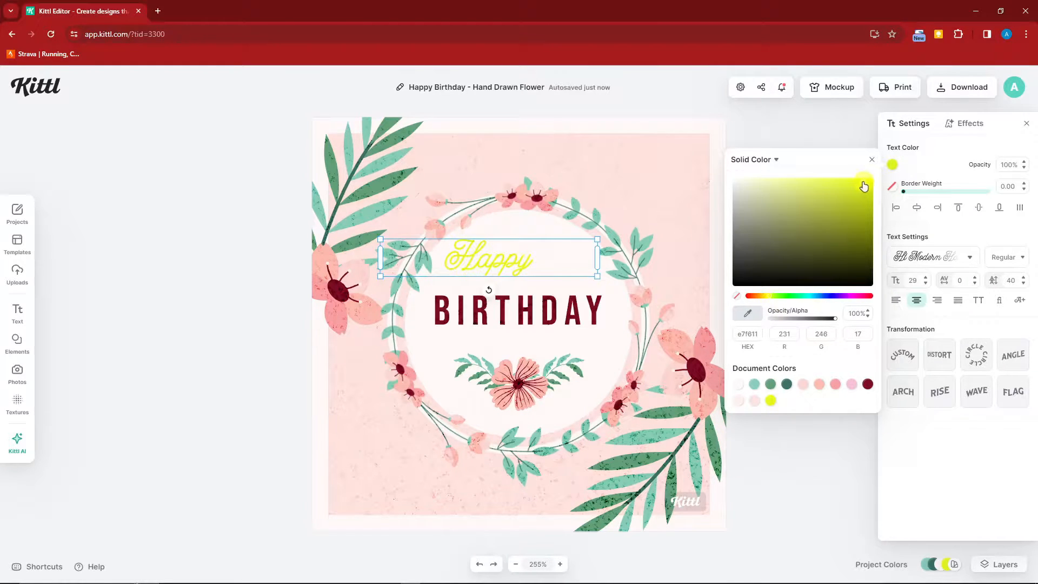
pyautogui.moveTo(975, 182)
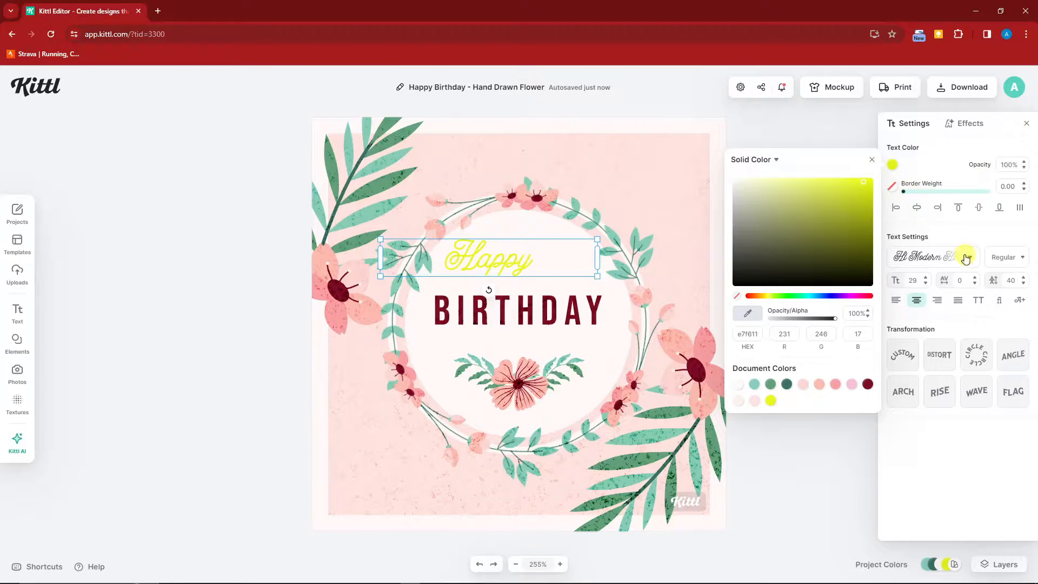
pyautogui.click(931, 258)
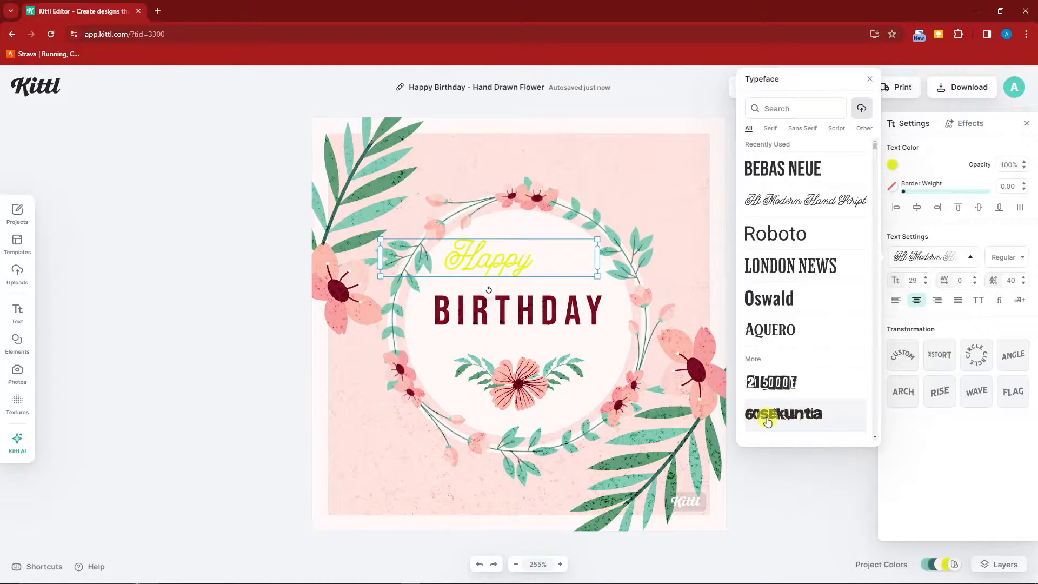
# - Switch Happy to the bold distressed 60sekuntia typeface, centered above BIRTHDAY
pyautogui.click(784, 414)
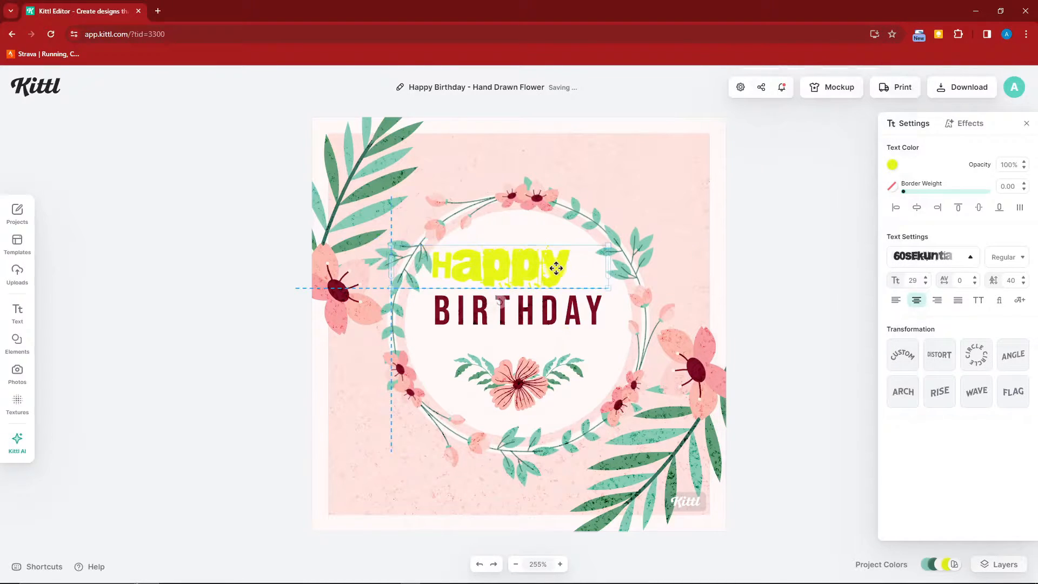
pyautogui.click(1022, 257)
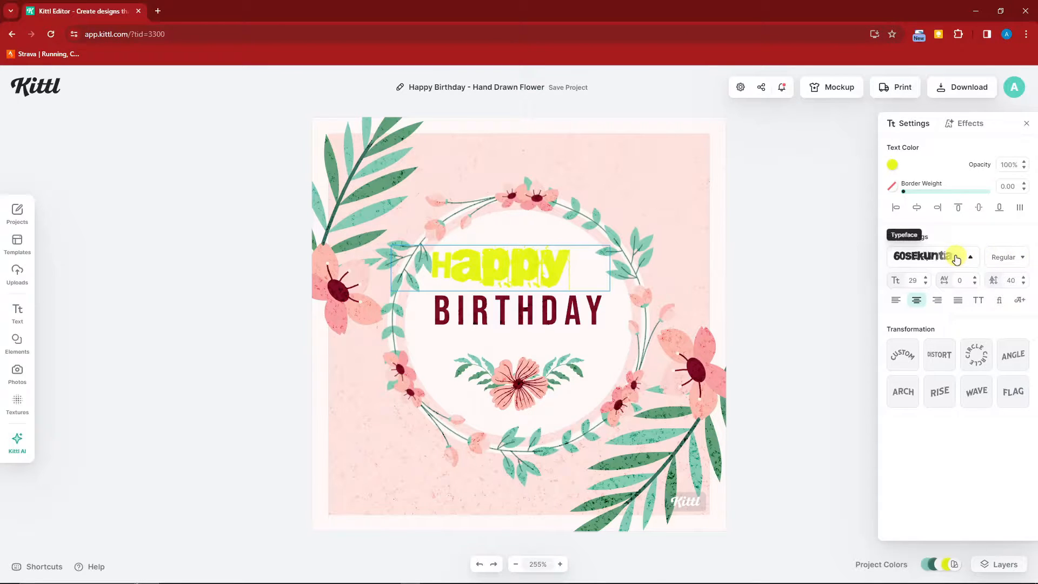
pyautogui.click(1021, 257)
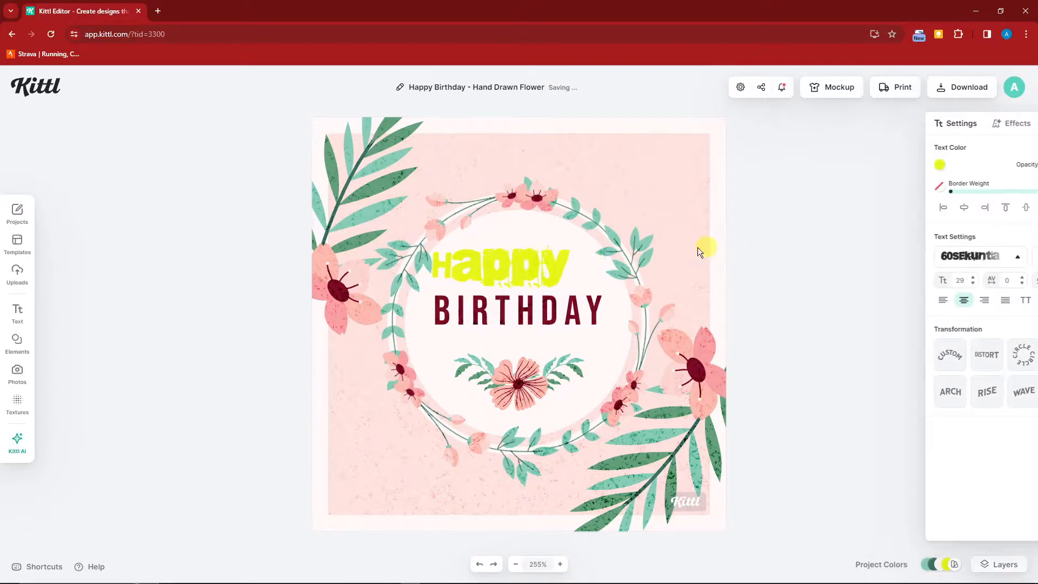
pyautogui.click(503, 273)
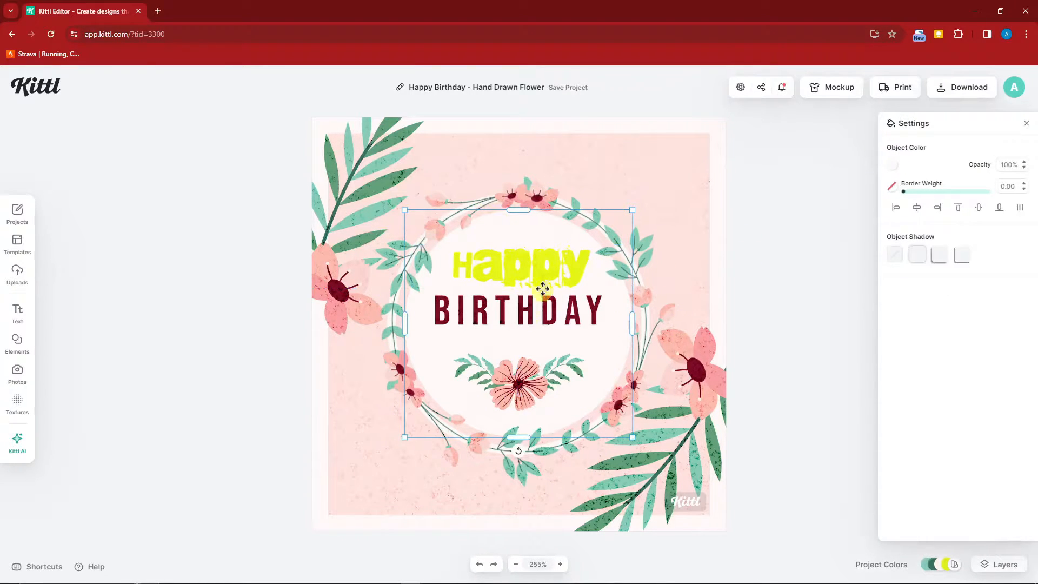
# - Arc HAPPY over the top and BIRTHDAY inverted below, with the flower motif placed between them
pyautogui.click(515, 272)
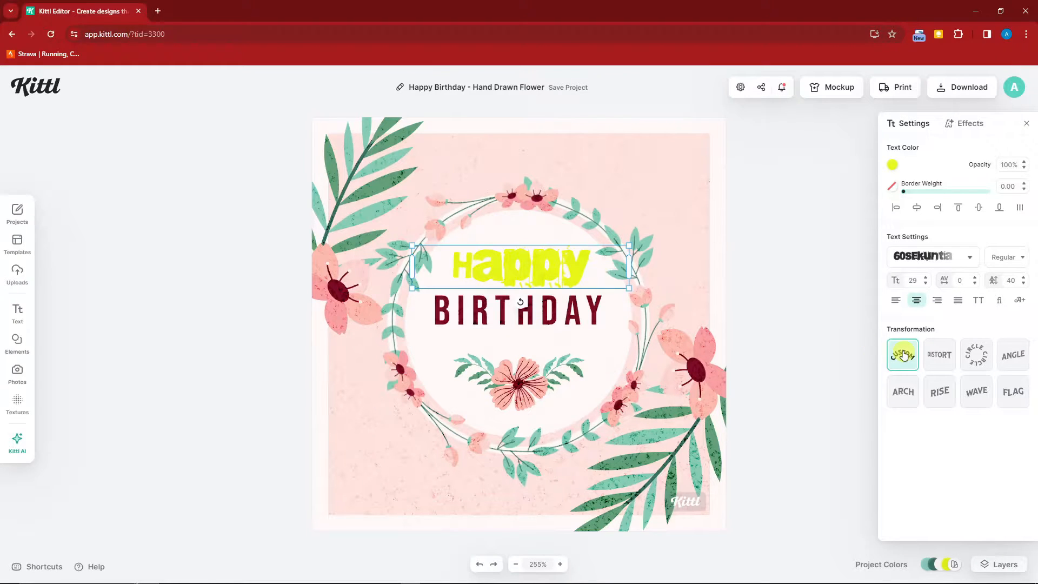
pyautogui.click(975, 355)
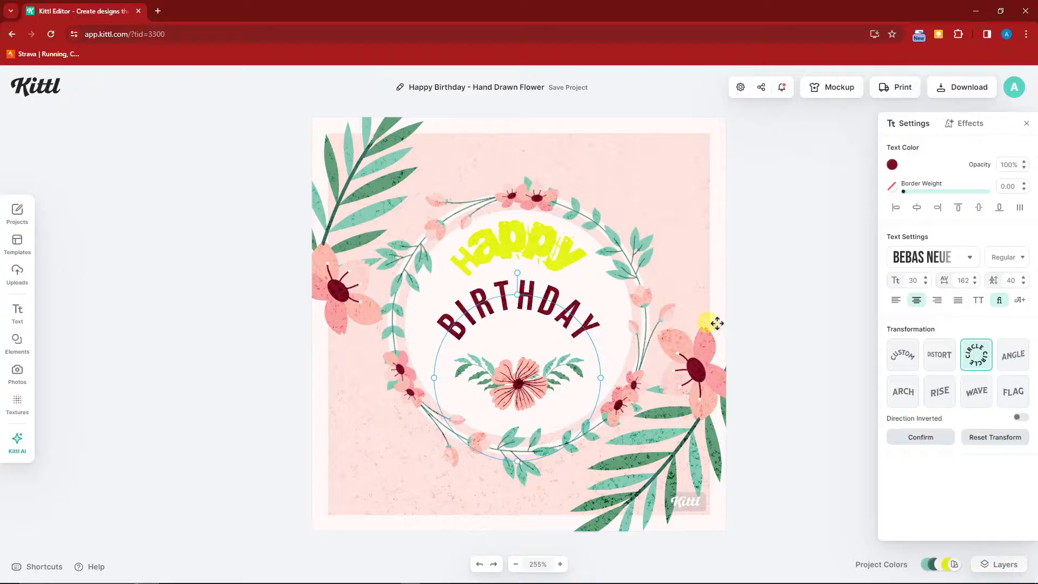
pyautogui.moveTo(980, 427)
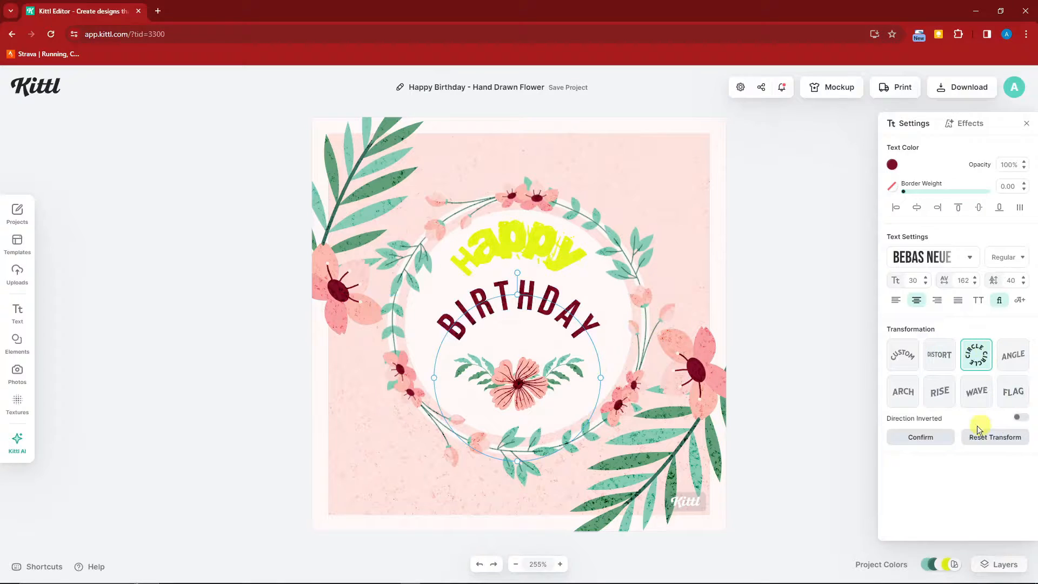
pyautogui.click(1019, 415)
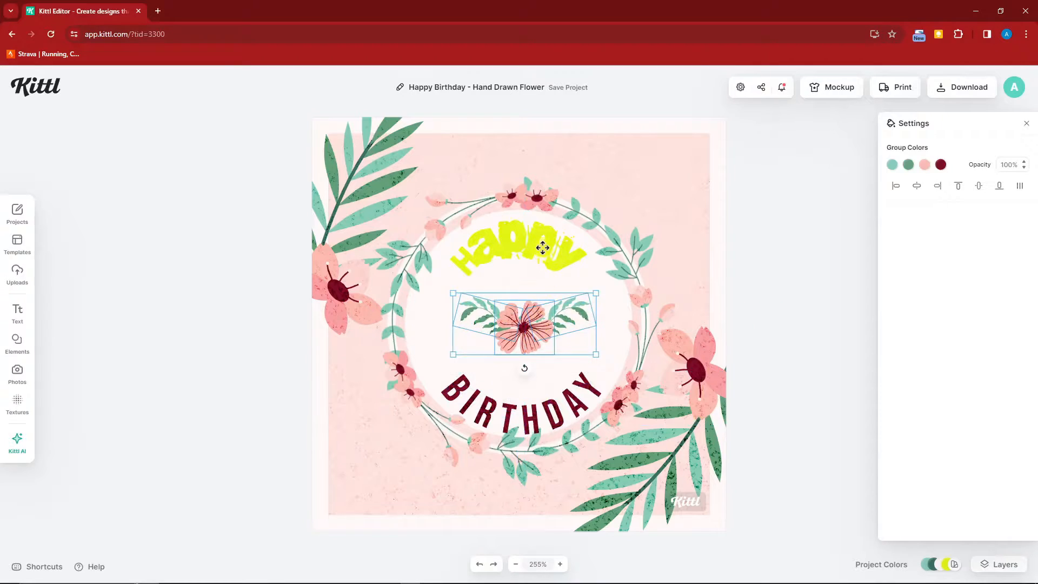
pyautogui.click(524, 401)
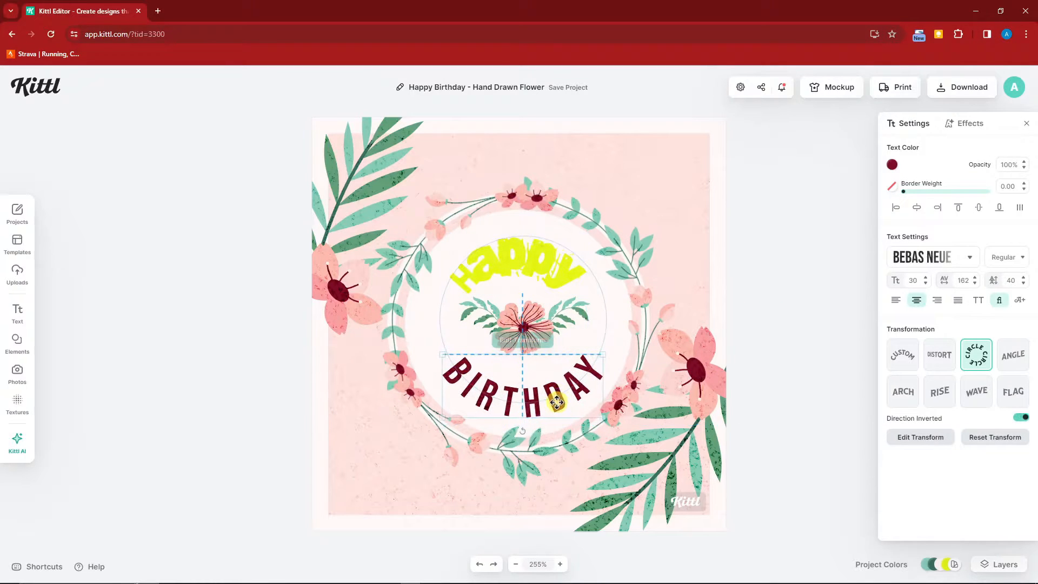
pyautogui.click(526, 325)
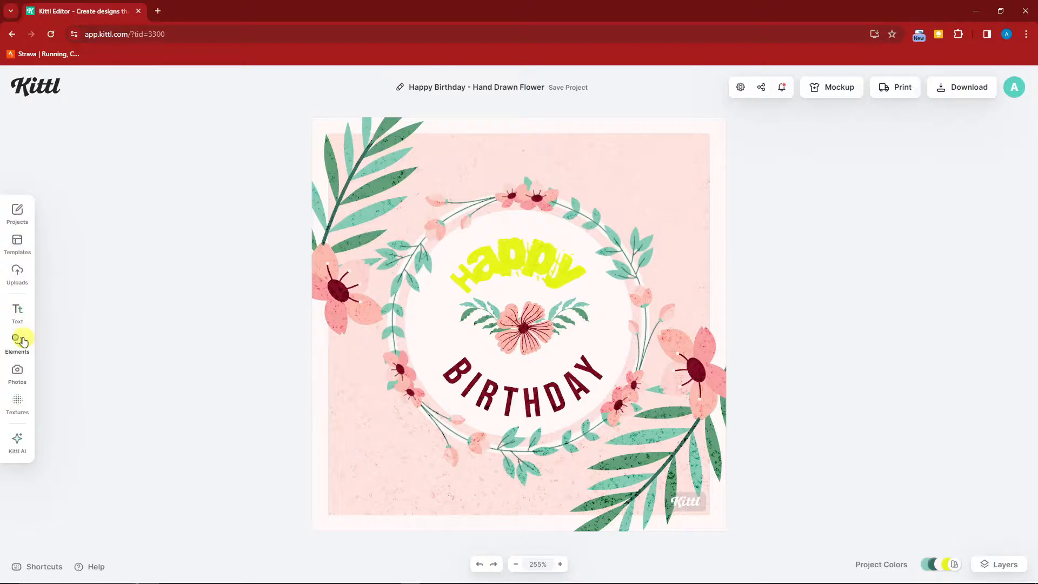
# - Overlay a Paper Texture on the pink background, trying grainy and softer cloudy variants
pyautogui.click(17, 403)
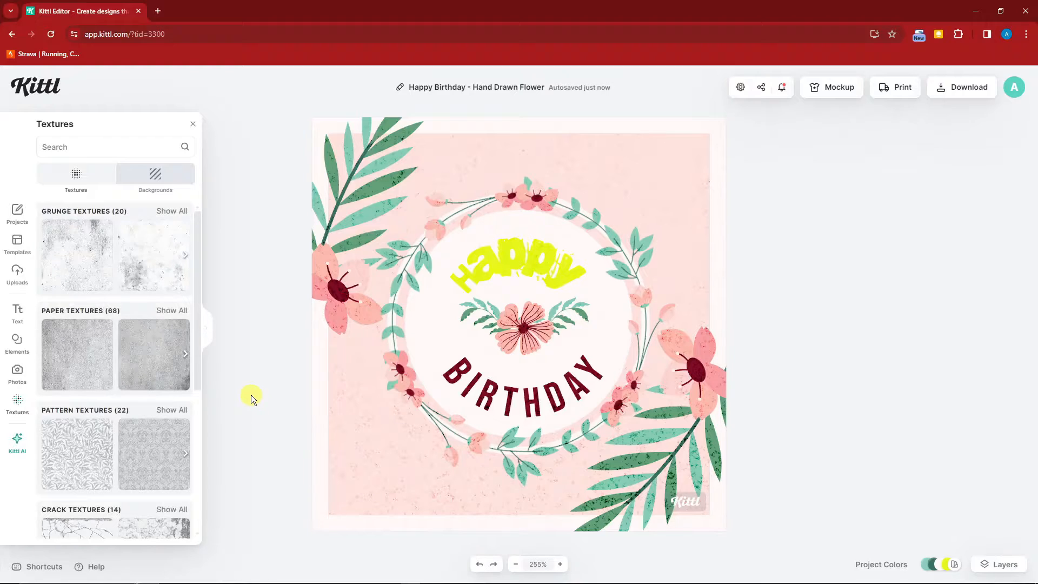
pyautogui.moveTo(256, 387)
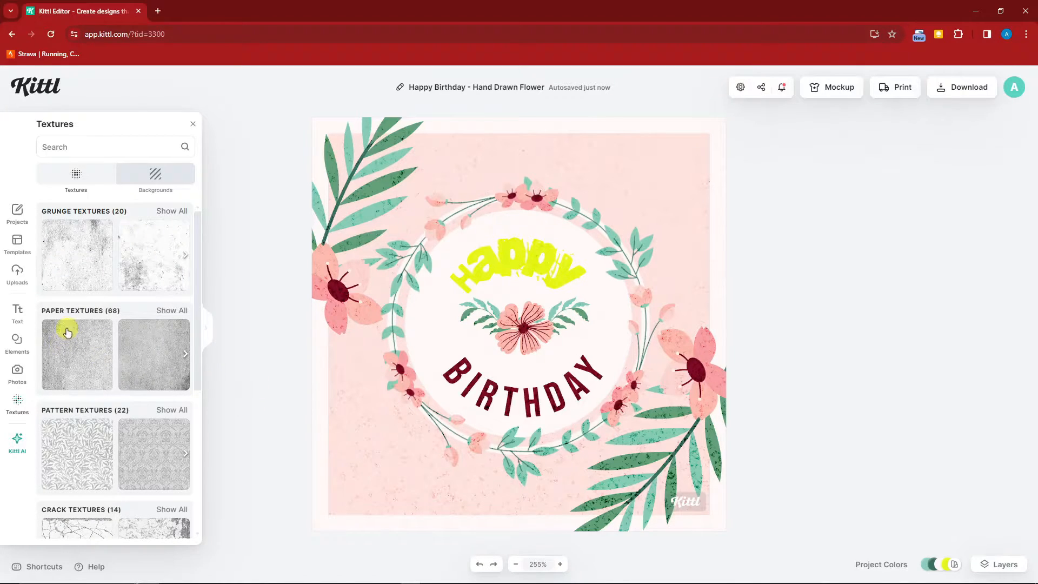
pyautogui.click(77, 353)
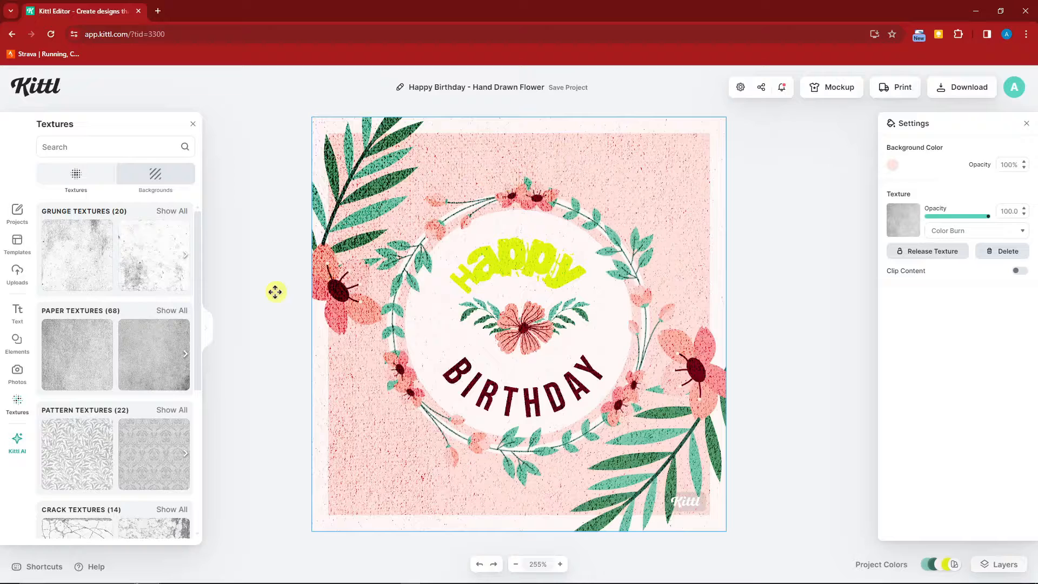
pyautogui.click(139, 345)
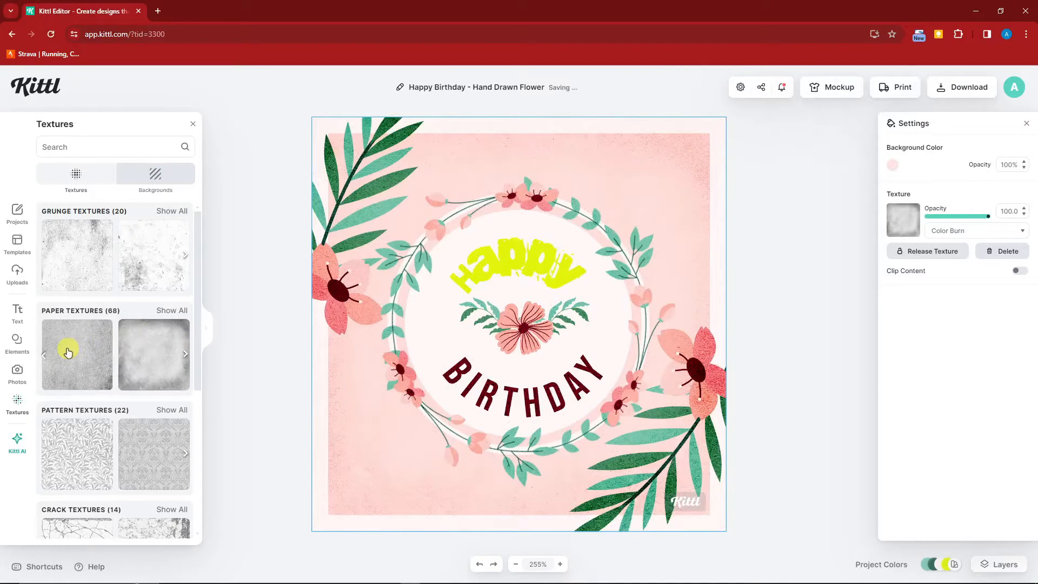
# - Keep the grainy paper texture and change the background colour to coral red
pyautogui.click(76, 353)
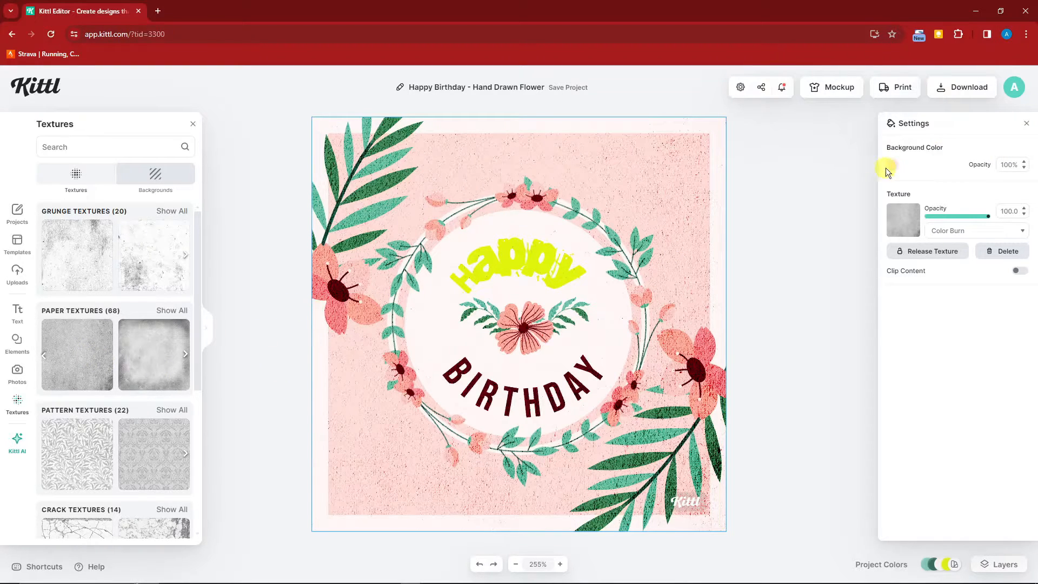
pyautogui.click(892, 164)
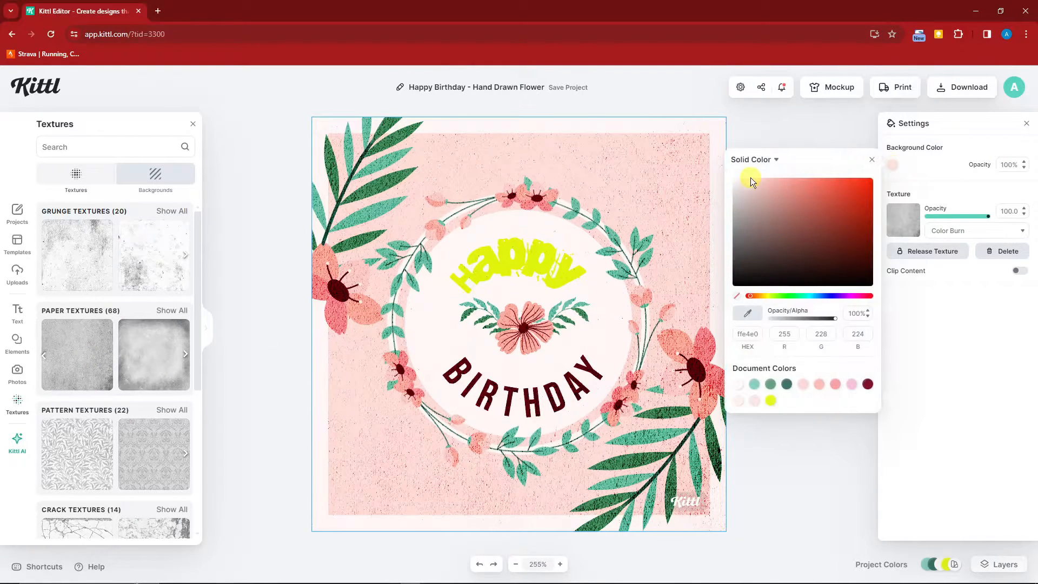
pyautogui.click(826, 189)
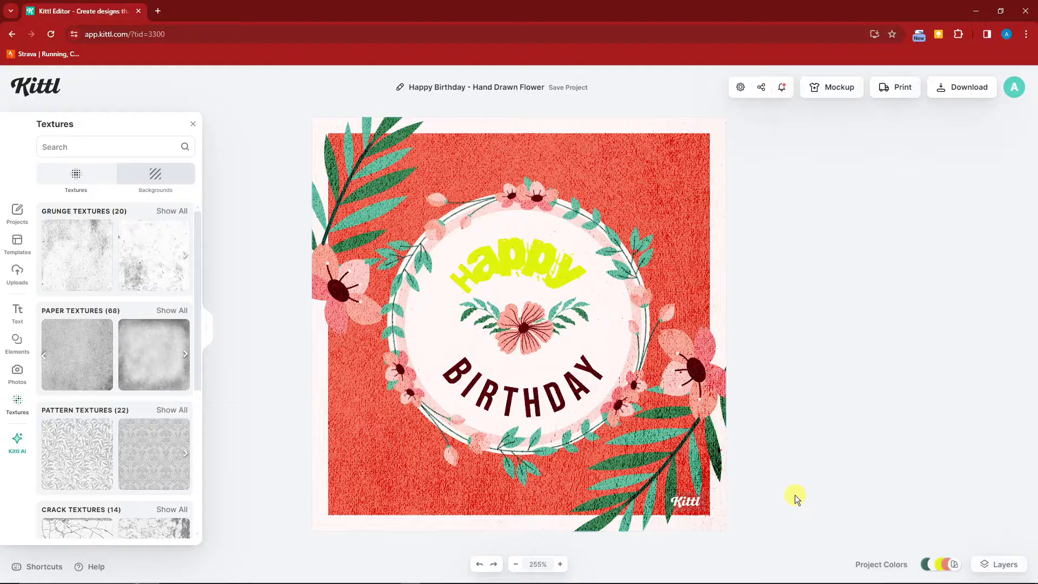
pyautogui.click(953, 565)
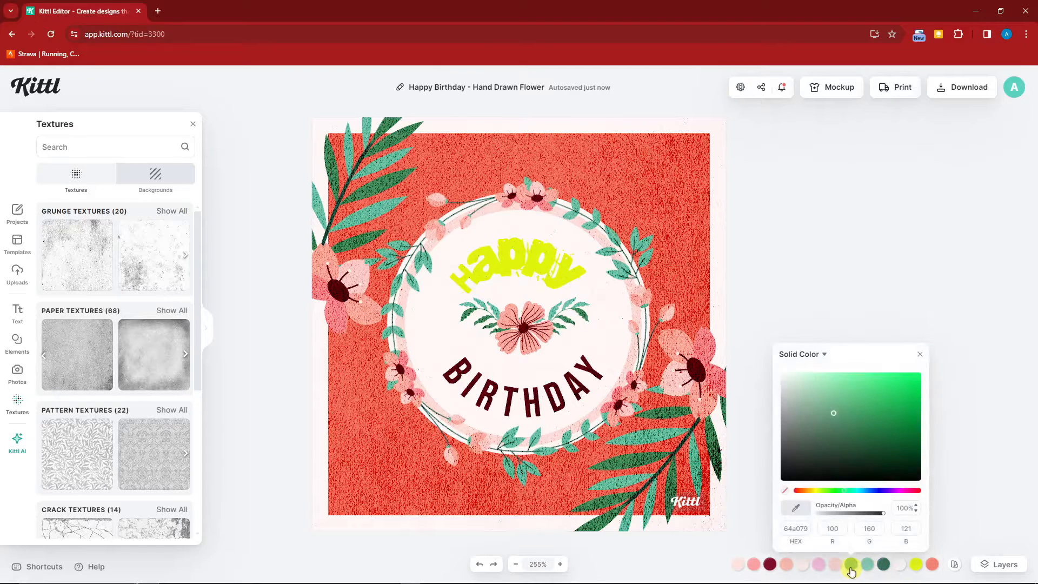
# - In Project Colors, brighten the leaf green, turn a pale petal pink red, and shift HAPPY to deep olive
pyautogui.click(900, 396)
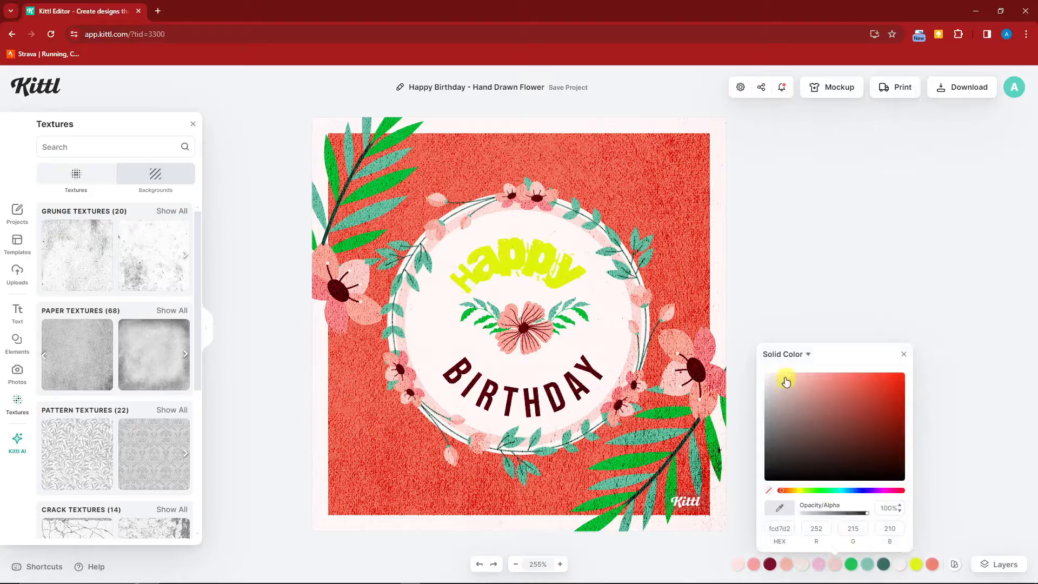
pyautogui.click(865, 392)
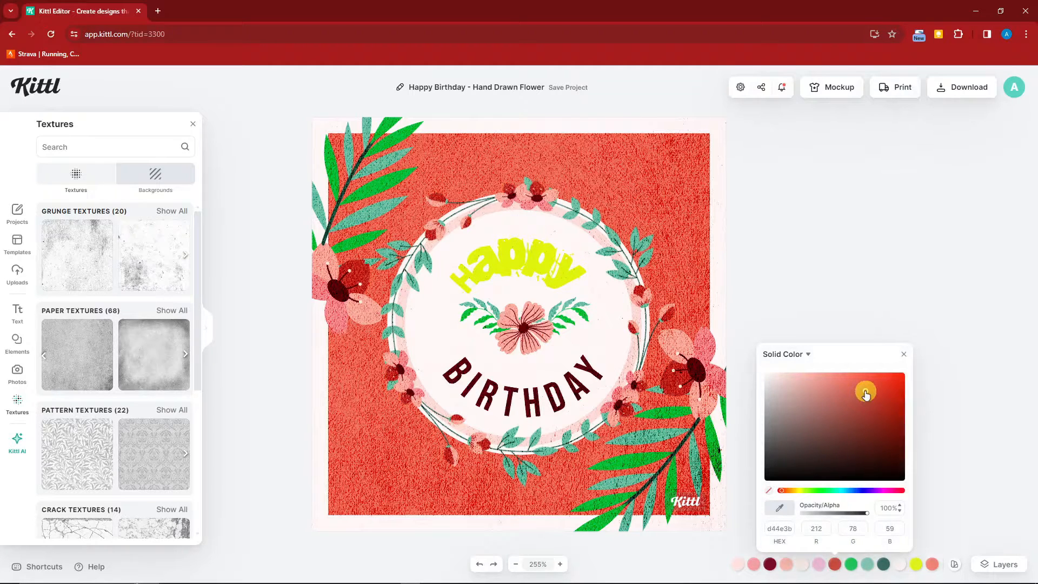
pyautogui.click(914, 565)
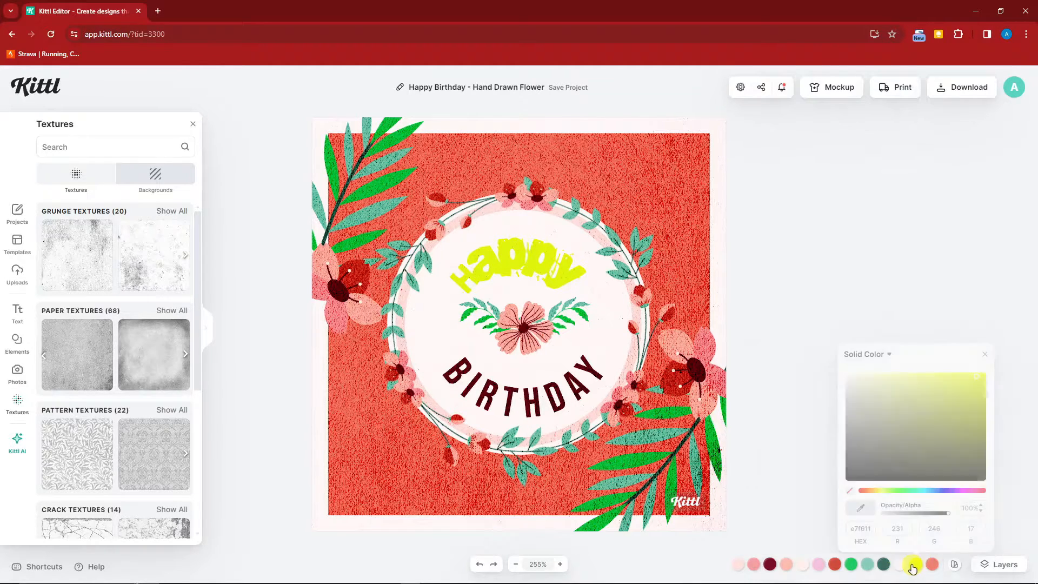
pyautogui.click(957, 398)
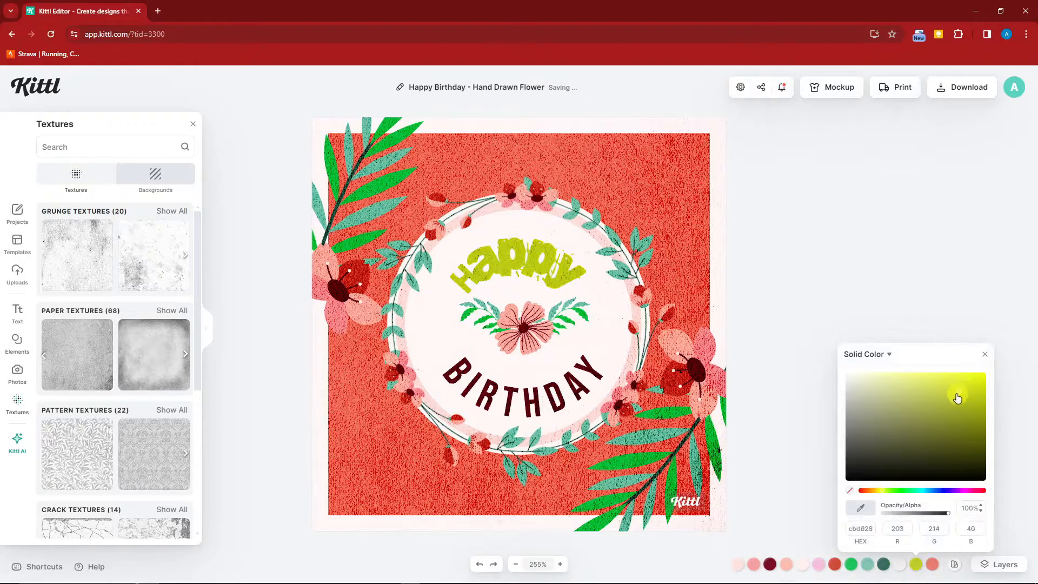
pyautogui.click(983, 354)
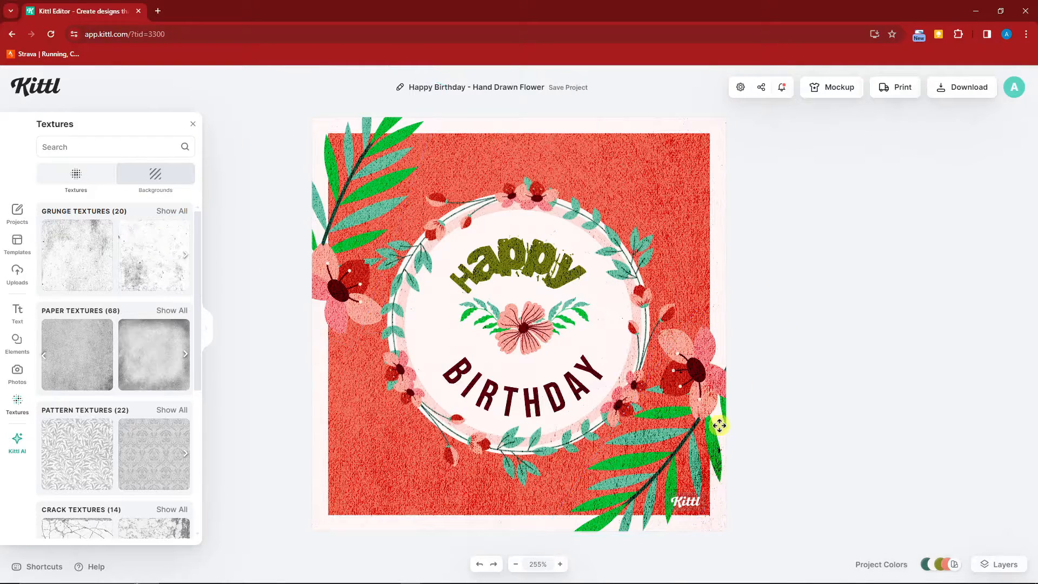
# - Adjust one of the remaining pink project colours used by the background
pyautogui.click(718, 425)
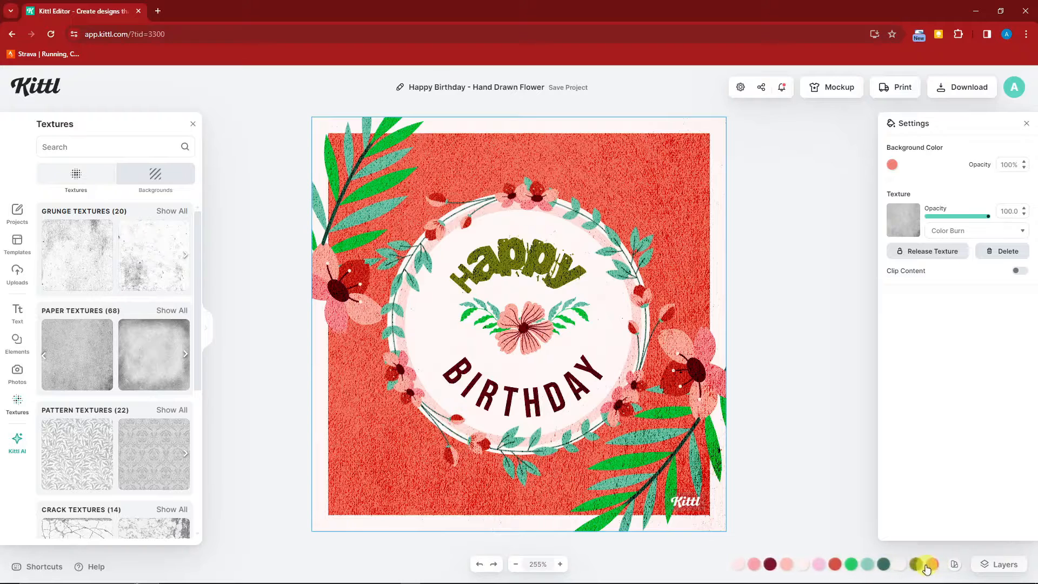
pyautogui.click(954, 564)
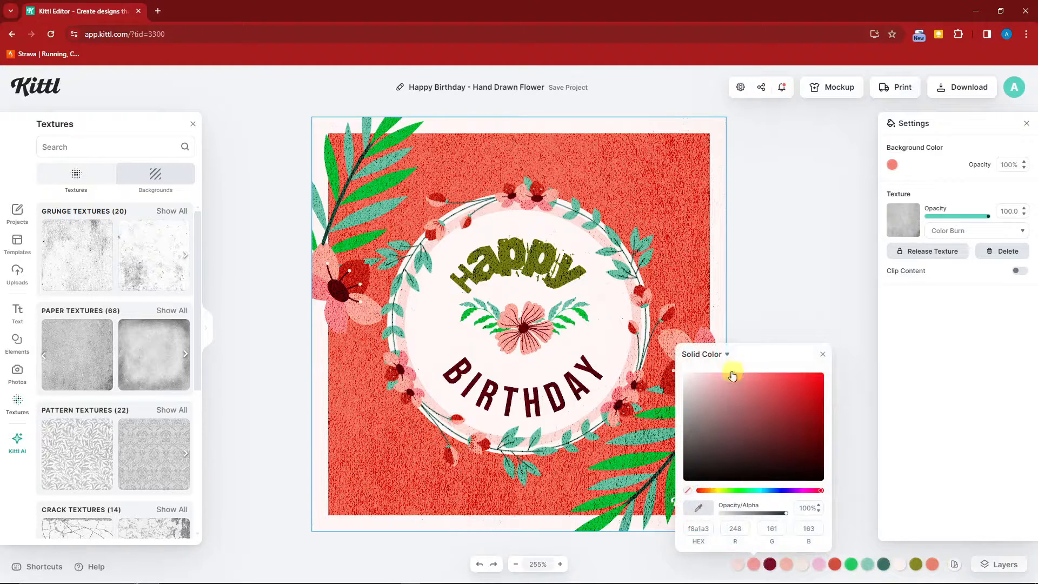
pyautogui.click(747, 409)
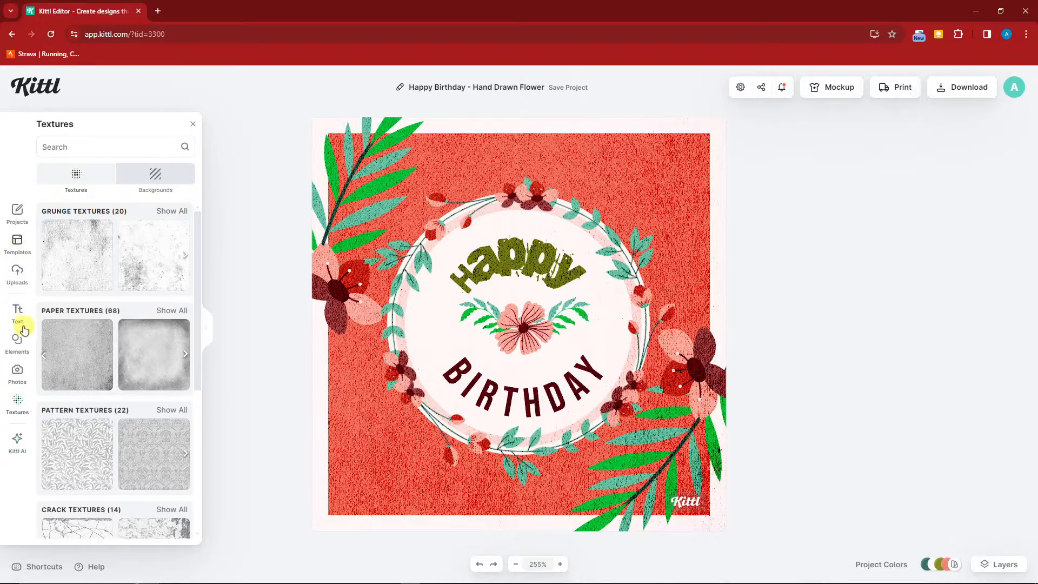
# - Add a black text template reading JOSEPH and position it between HAPPY and BIRTHDAY
pyautogui.click(18, 314)
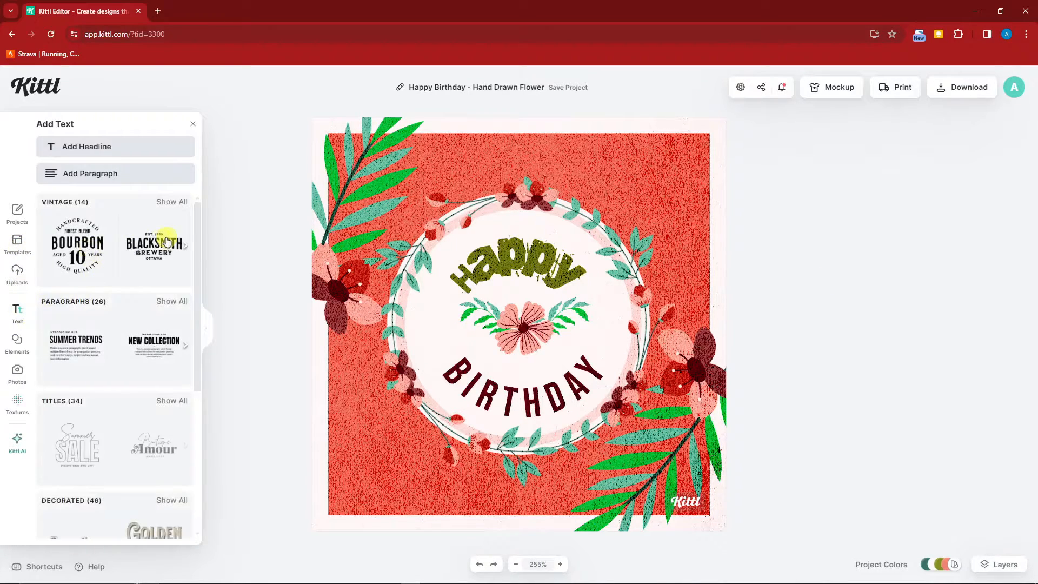
pyautogui.click(154, 446)
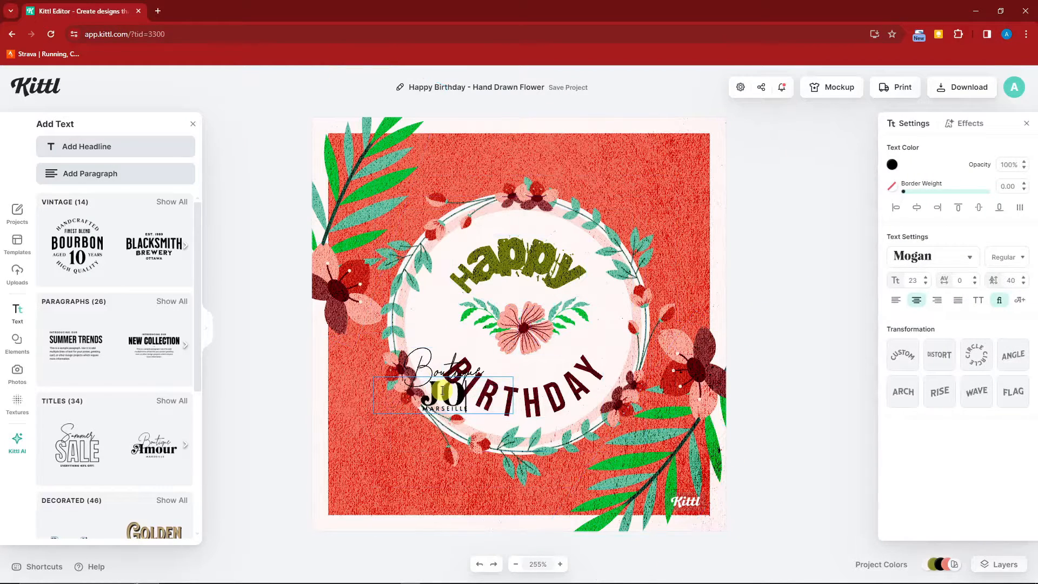
pyautogui.write('JOSEPH')
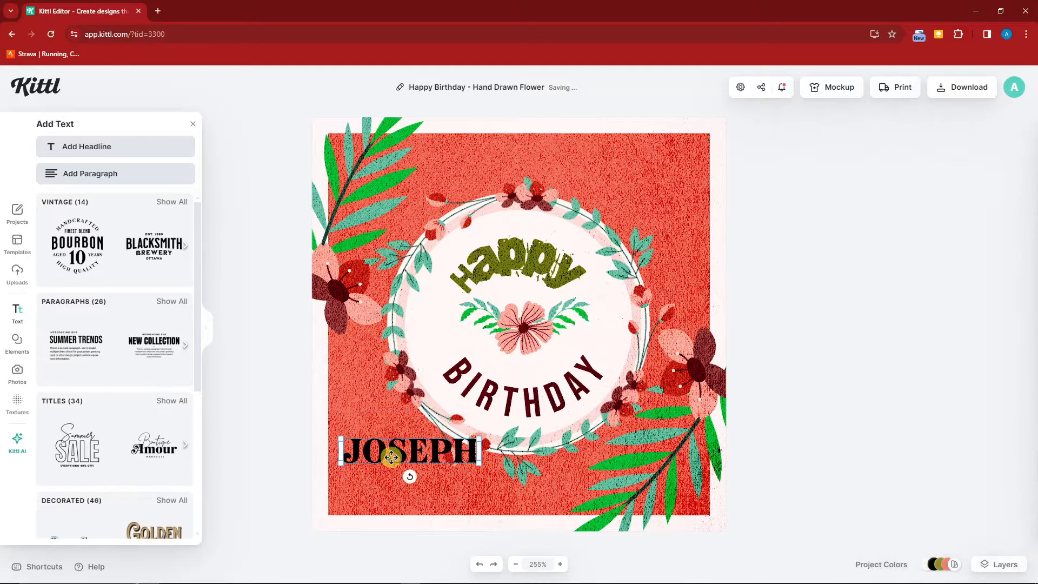
pyautogui.moveTo(408, 449); pyautogui.dragTo(503, 358)
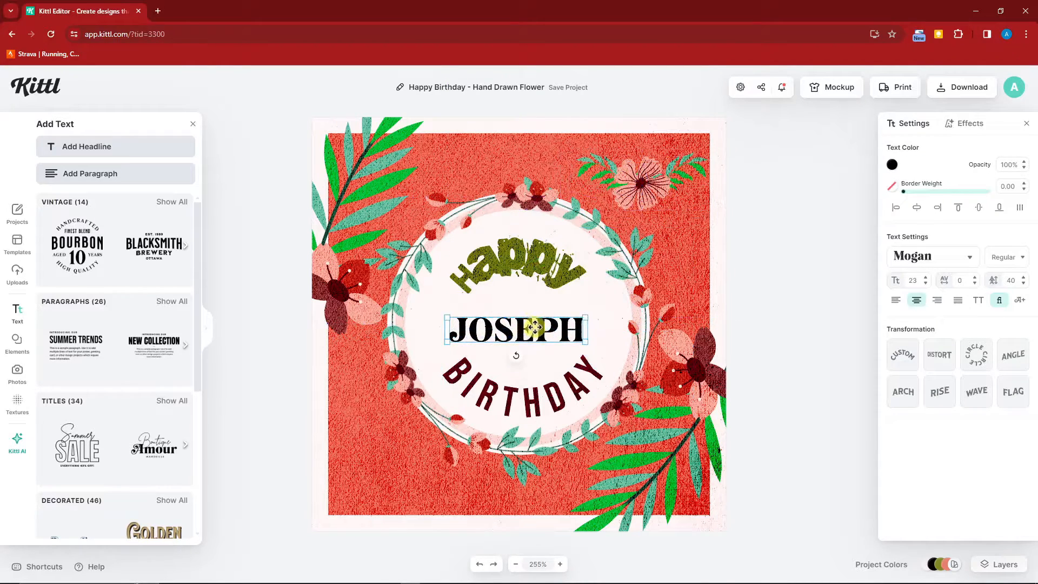
# - Change the JOSEPH name colour to red
pyautogui.click(892, 164)
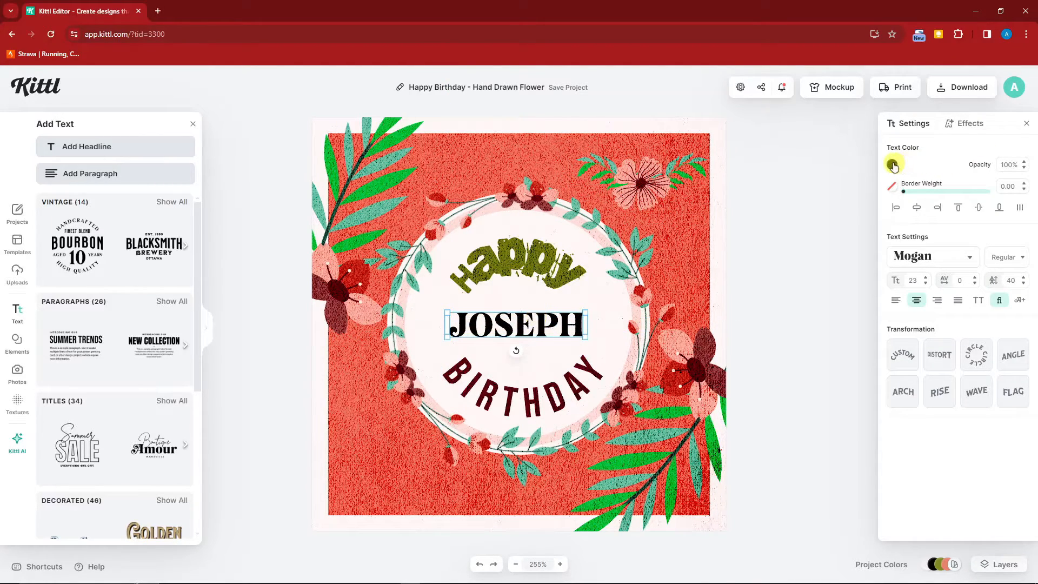
pyautogui.click(892, 165)
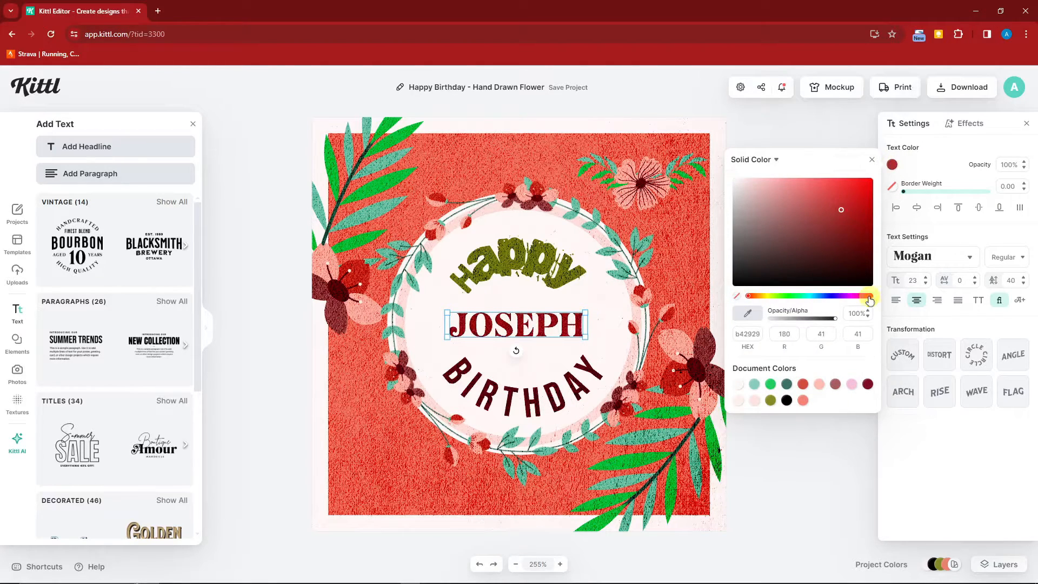
# - Try flag, rise and distort transformations, settle on Angle so JOSEPH slants upward, then deselect
pyautogui.click(976, 392)
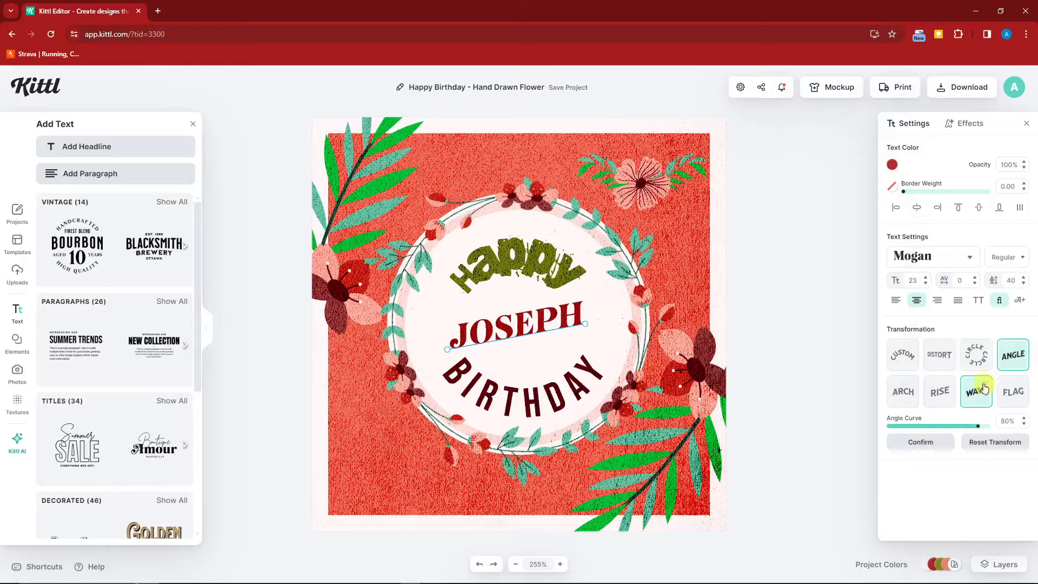
pyautogui.click(1013, 391)
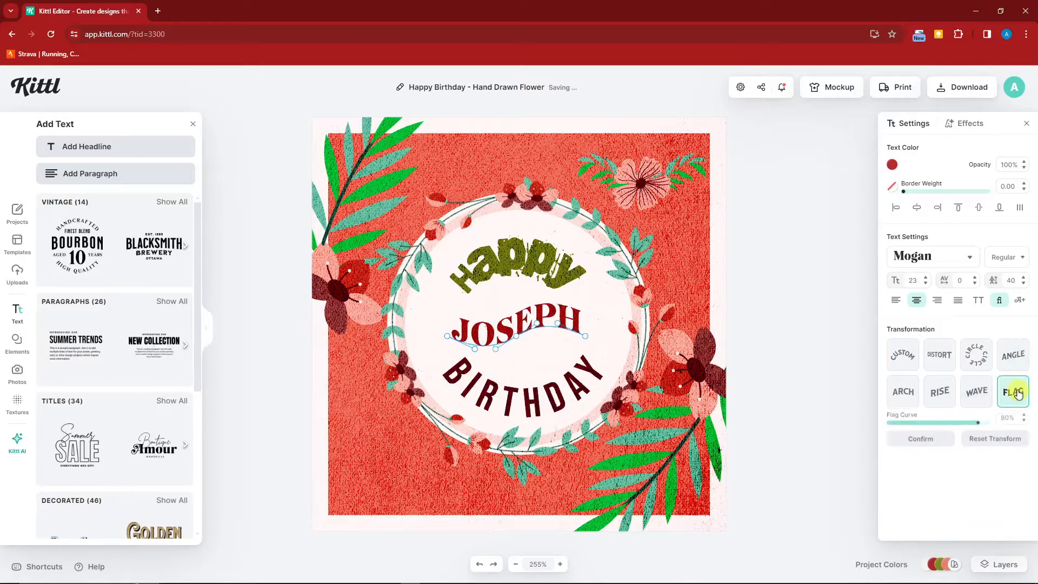
pyautogui.click(938, 391)
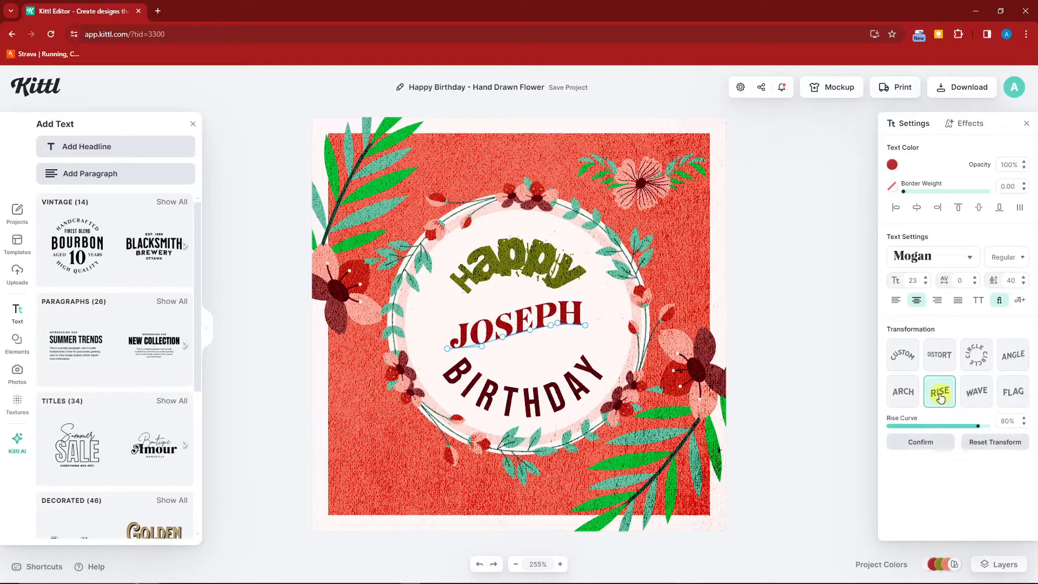
pyautogui.click(938, 354)
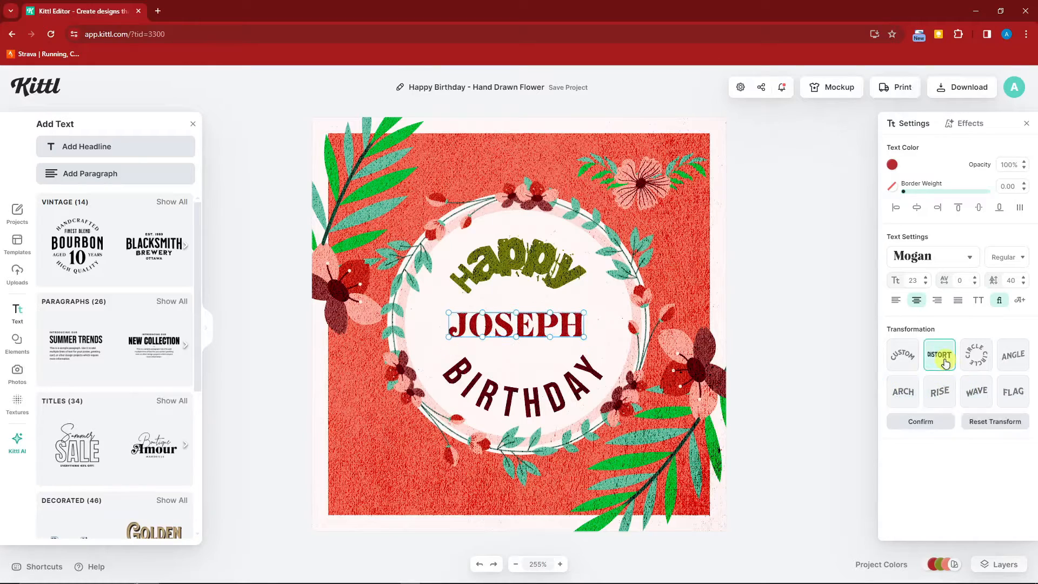
pyautogui.click(1011, 354)
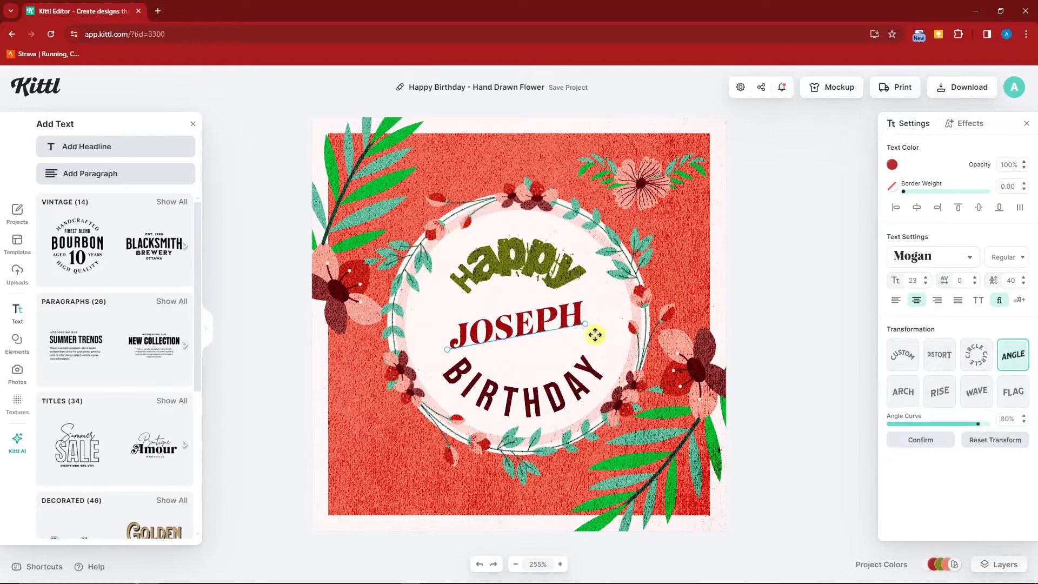
pyautogui.click(821, 260)
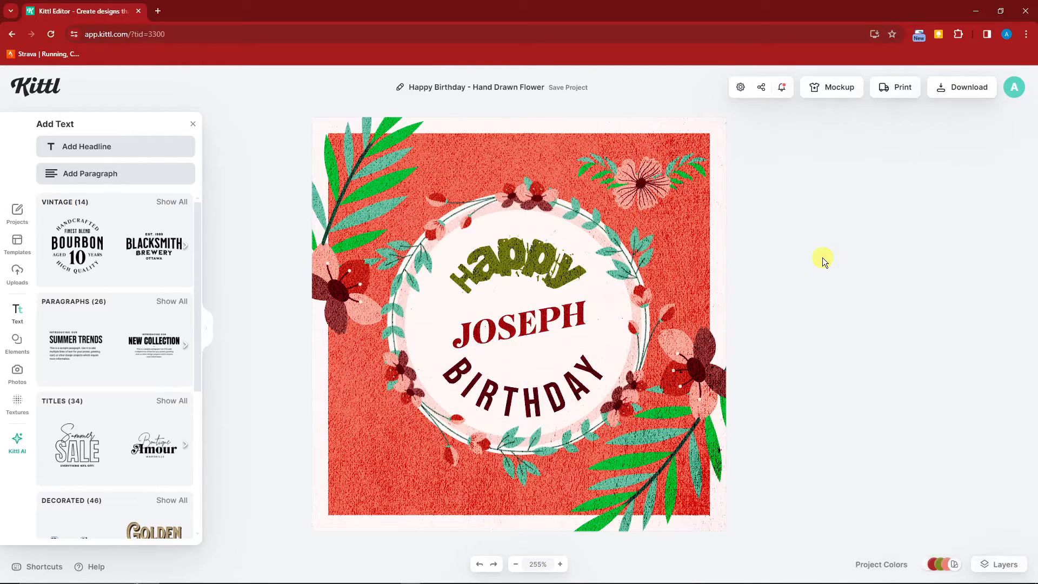
pyautogui.moveTo(826, 249)
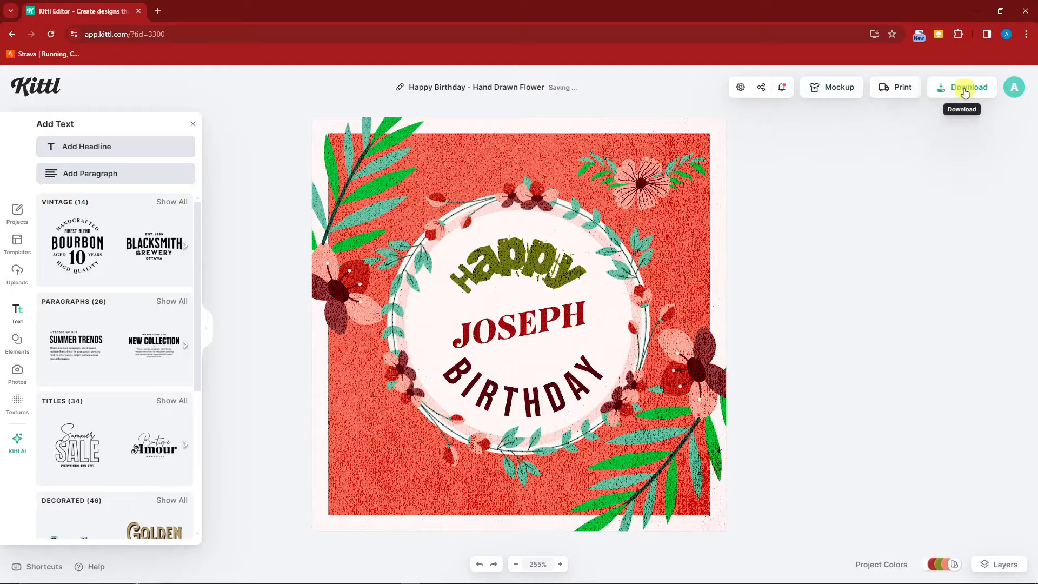
pyautogui.moveTo(842, 87)
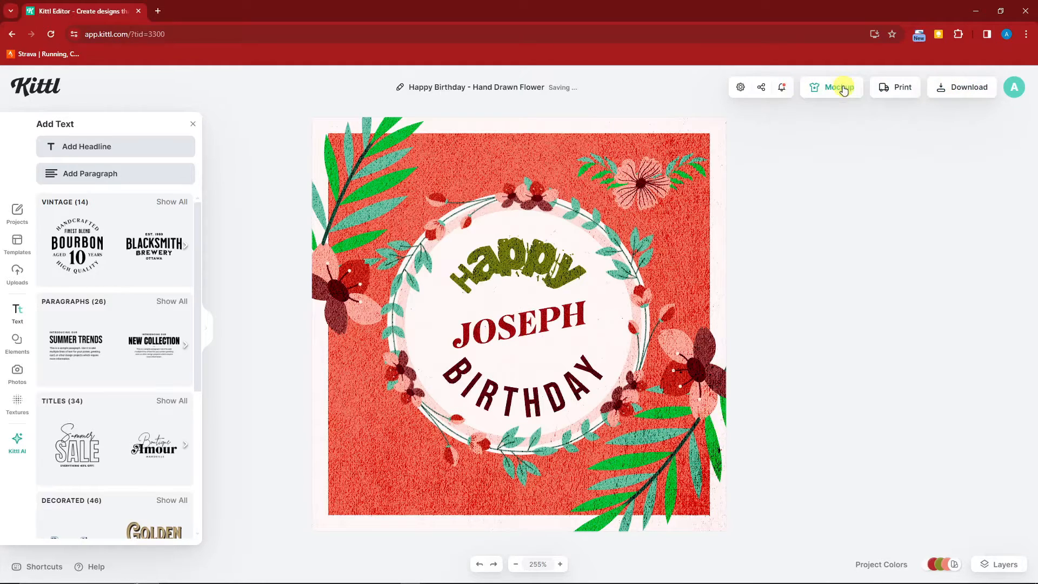
# - Browse the Mockup library down to Greeting Cards and show all of them
pyautogui.click(832, 87)
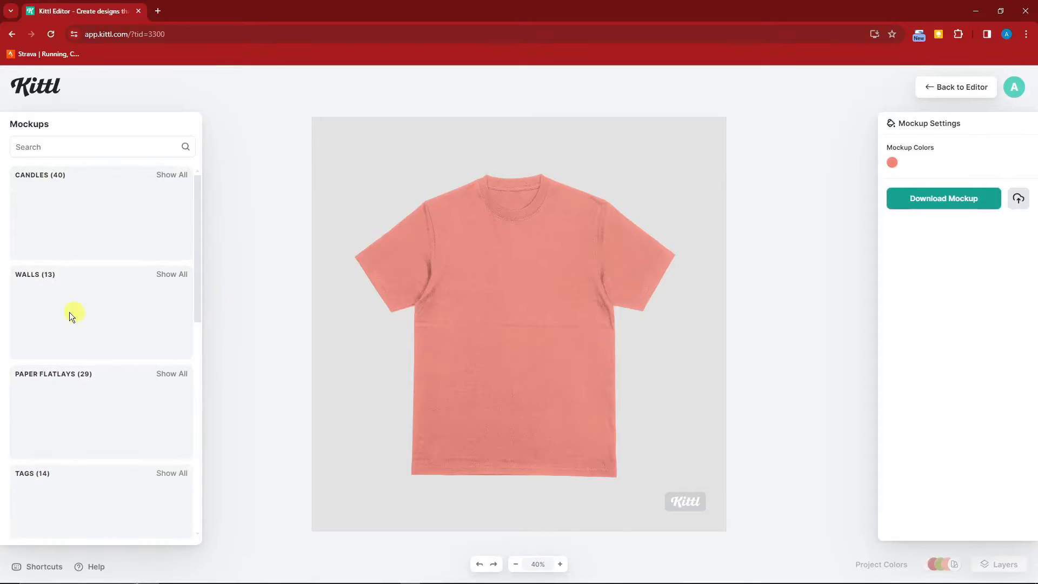
pyautogui.scroll(-3)
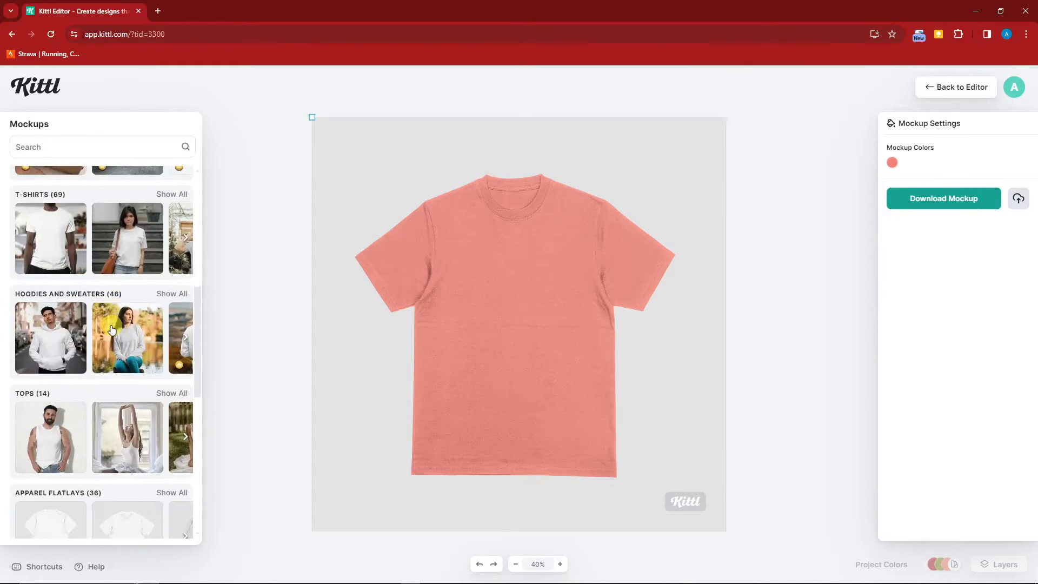
pyautogui.scroll(-3)
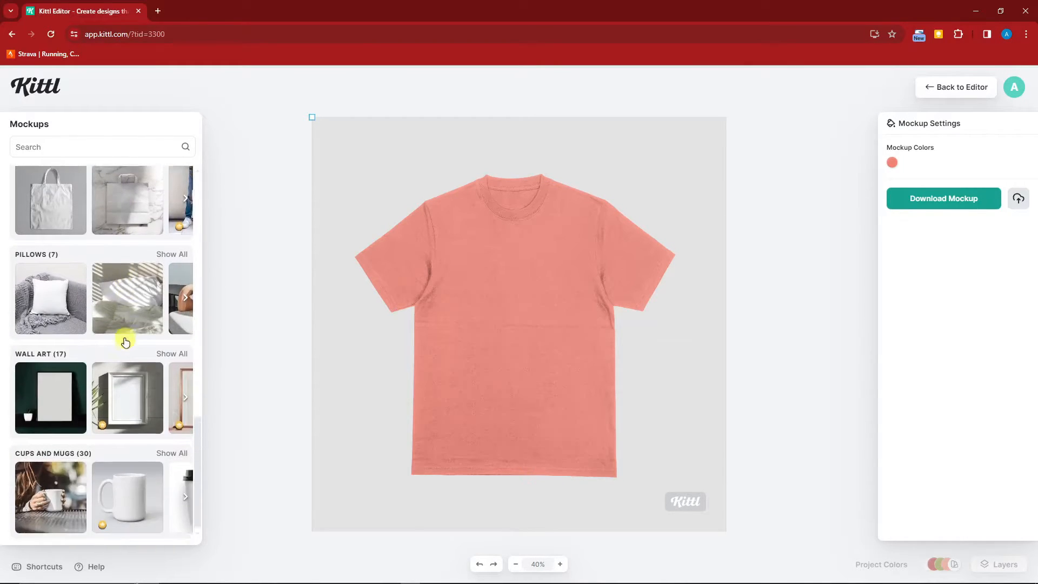
pyautogui.scroll(-3)
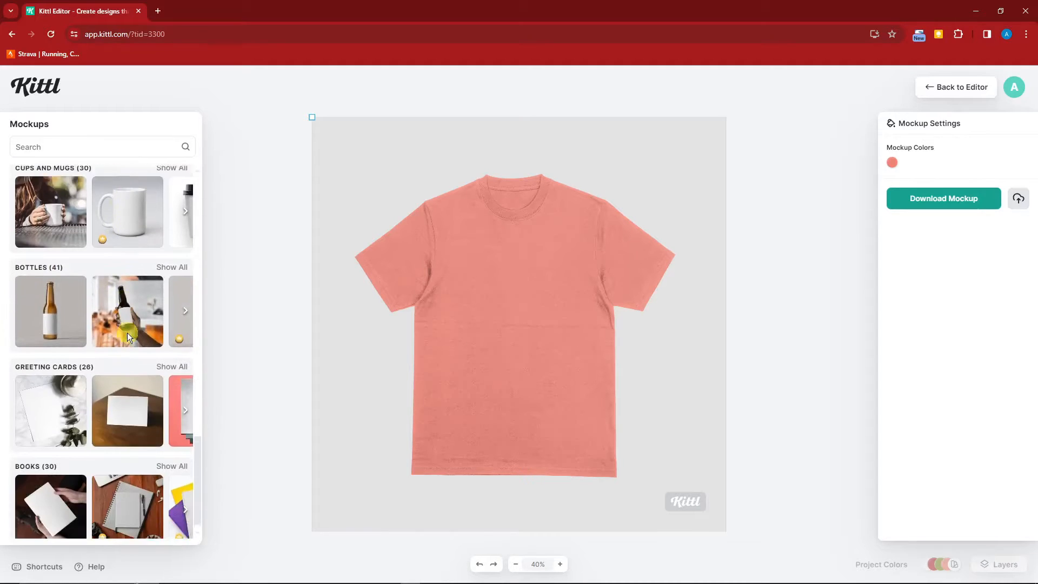
pyautogui.scroll(-3)
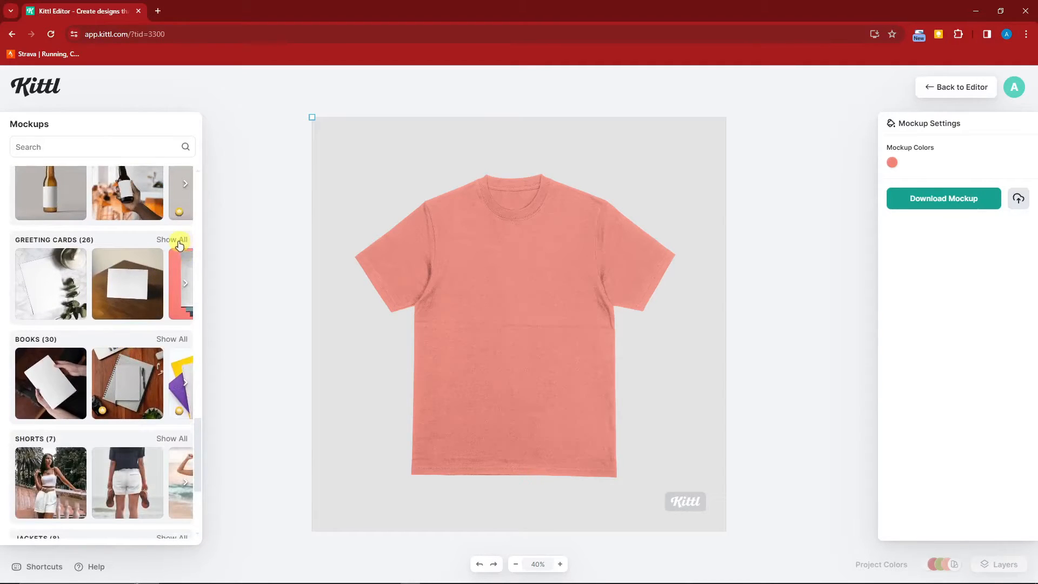
pyautogui.click(173, 239)
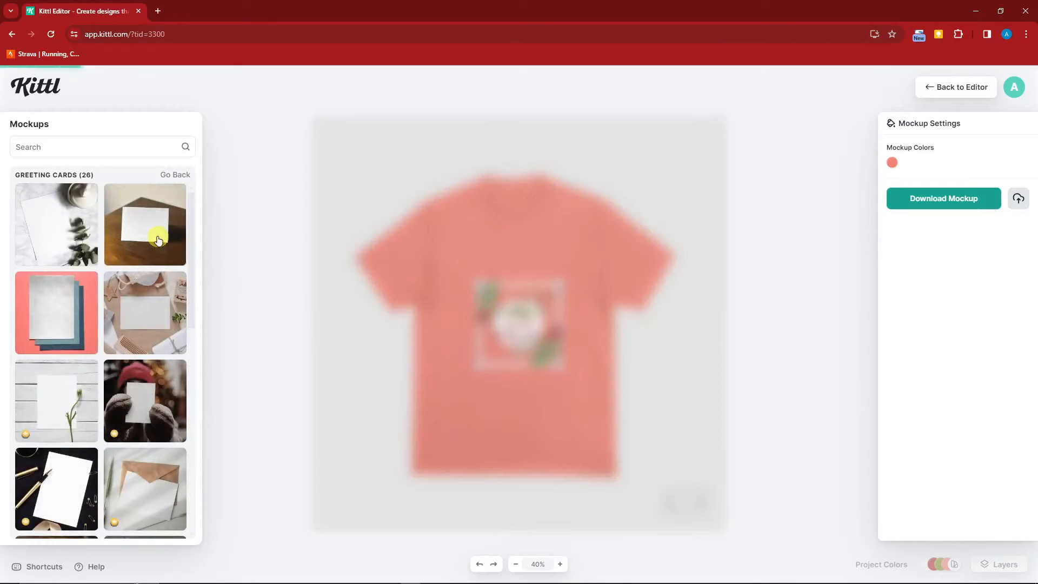
# - Place the design on the card-on-wooden-table mockup and resize it to fit
pyautogui.click(158, 240)
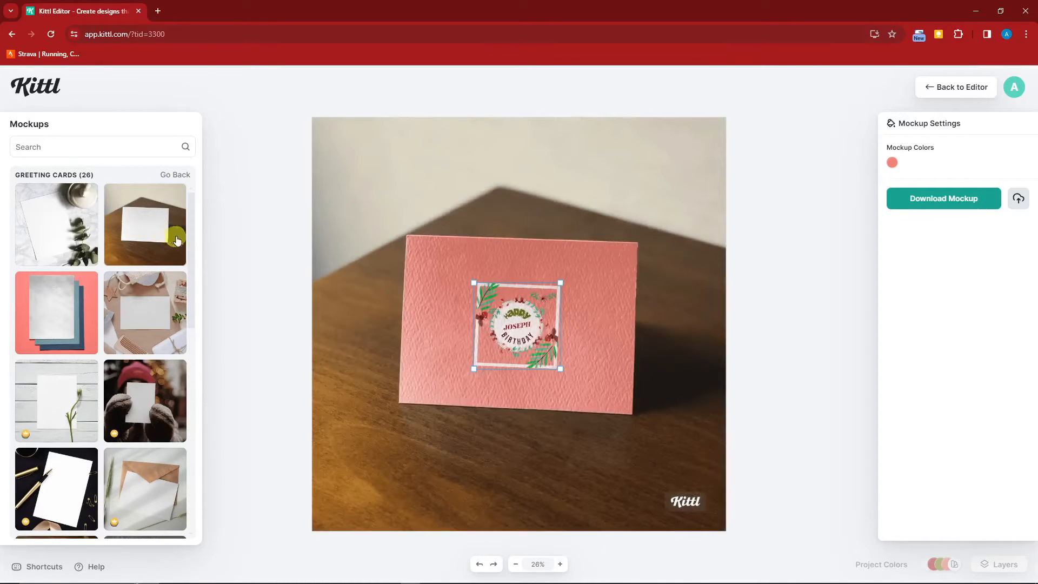
pyautogui.moveTo(518, 324); pyautogui.dragTo(470, 291)
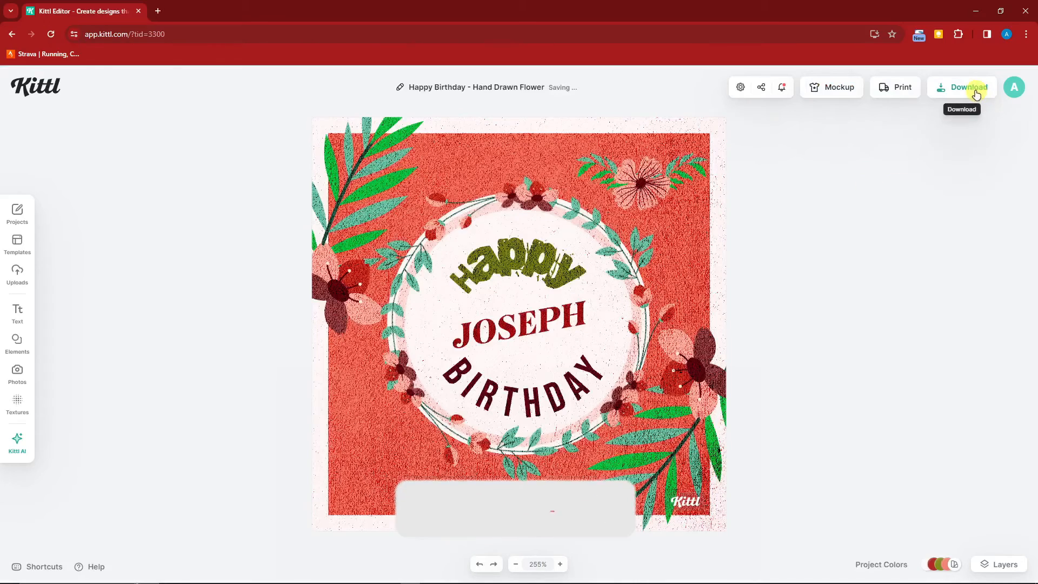
# - Go back to the editor with the finished birthday card
pyautogui.click(961, 86)
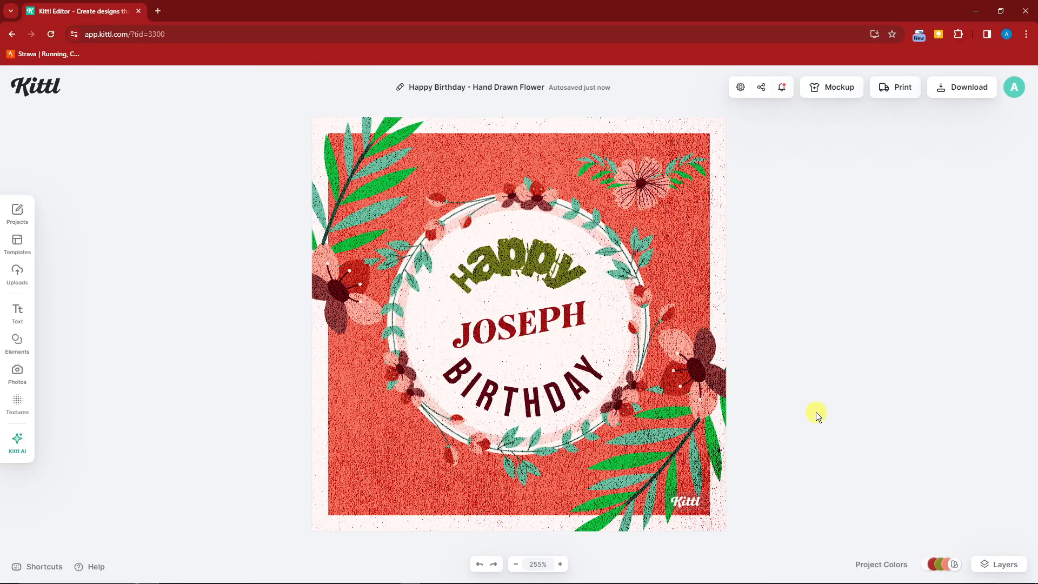
pyautogui.moveTo(818, 409)
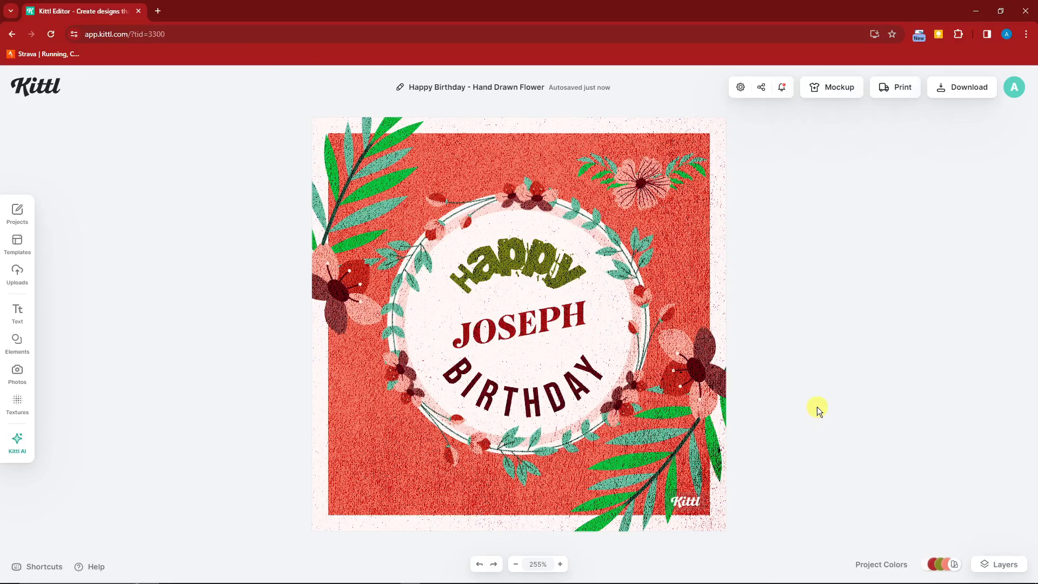